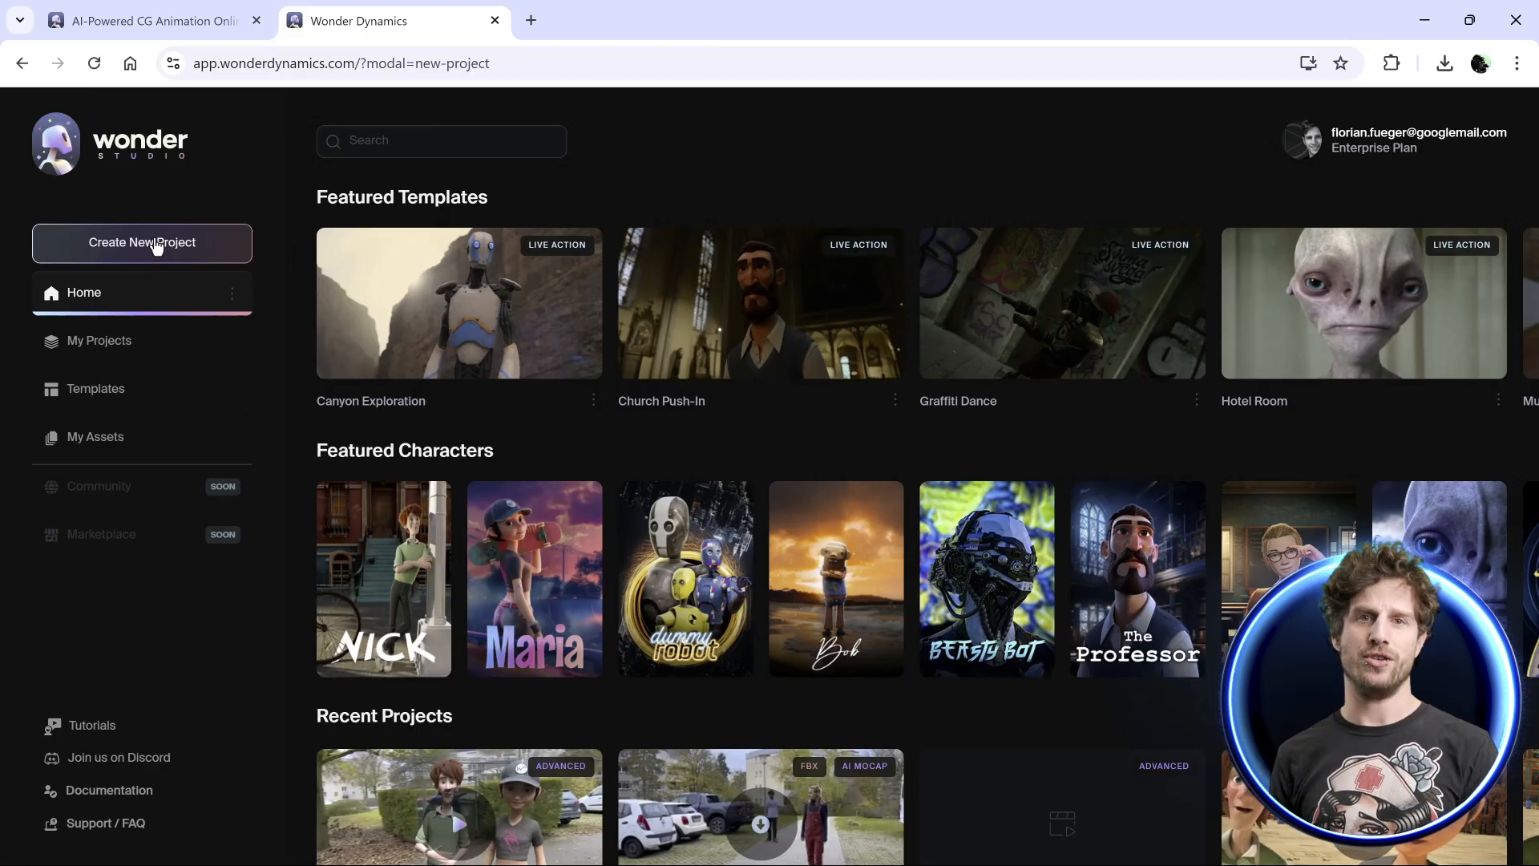
Create a new project, upload the clip of two people walking, and preview it
{"action": "left_click", "coordinate": [141, 242]}
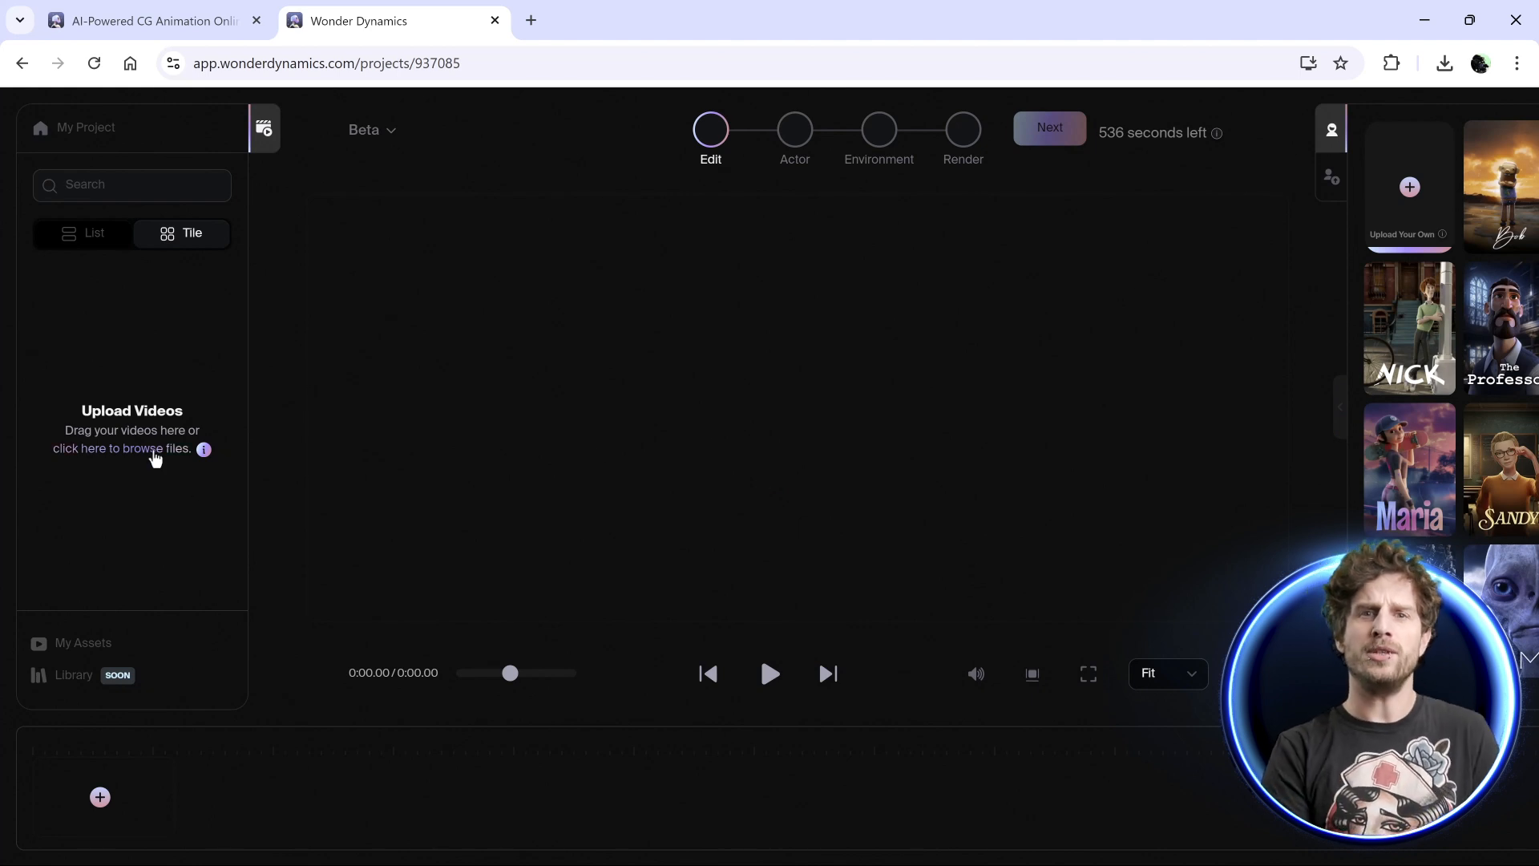
{"action": "left_click", "coordinate": [128, 448]}
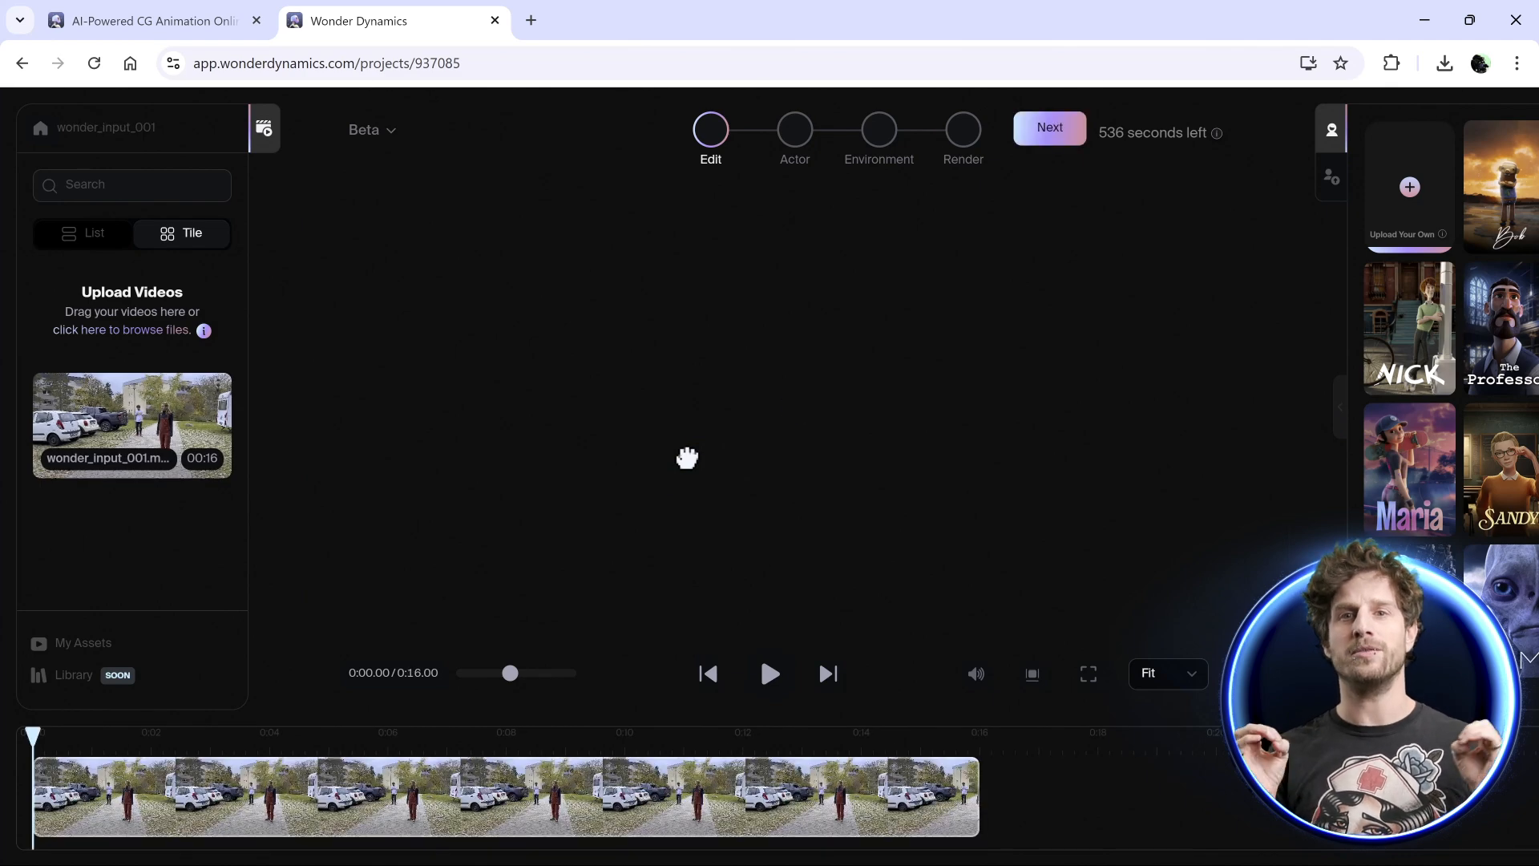
{"action": "left_click", "coordinate": [769, 673]}
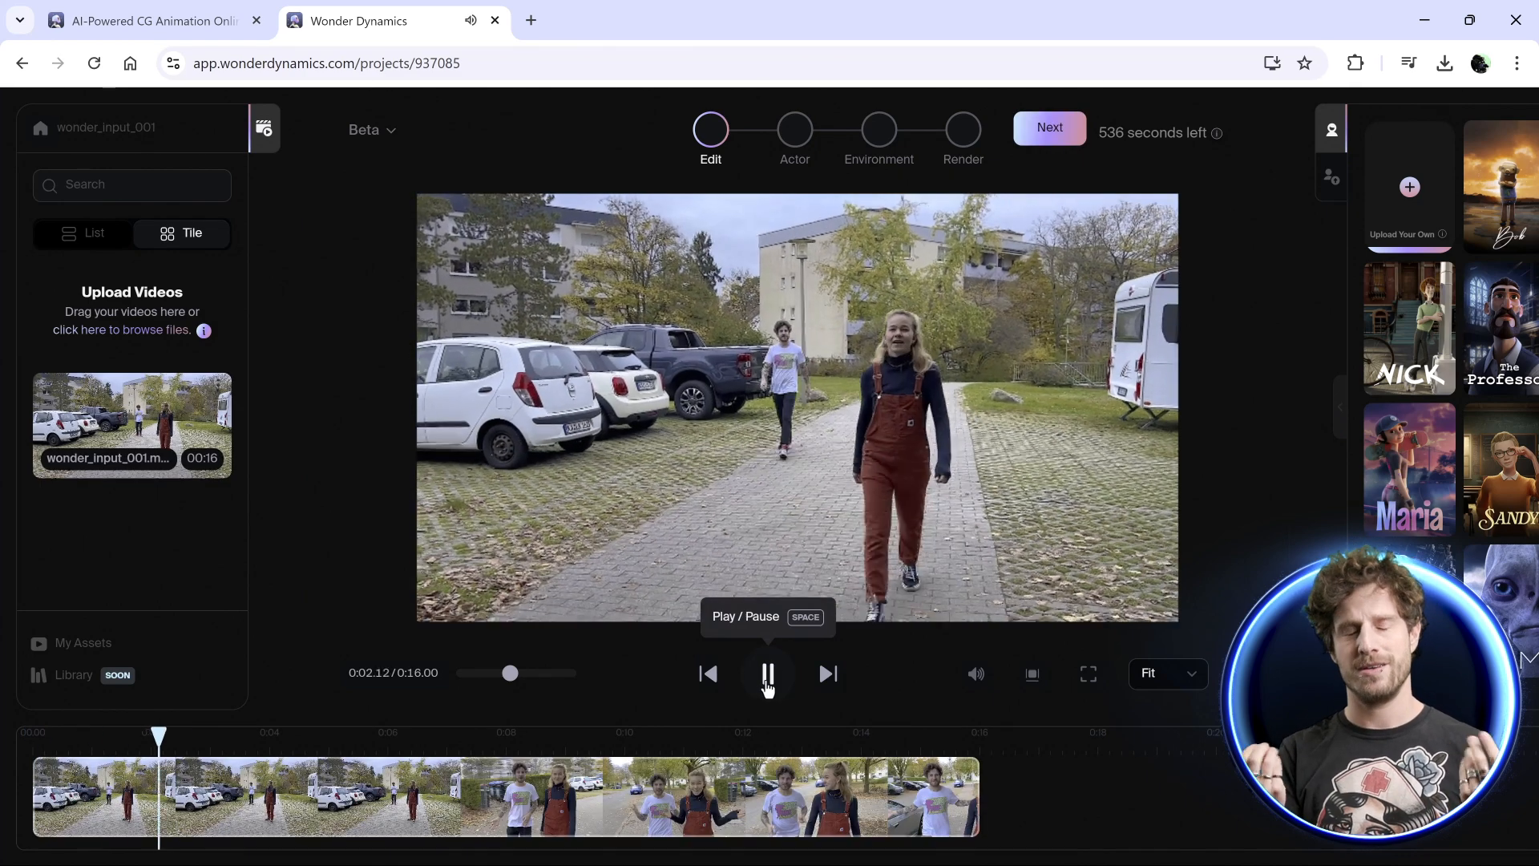
{"action": "left_click", "coordinate": [766, 673]}
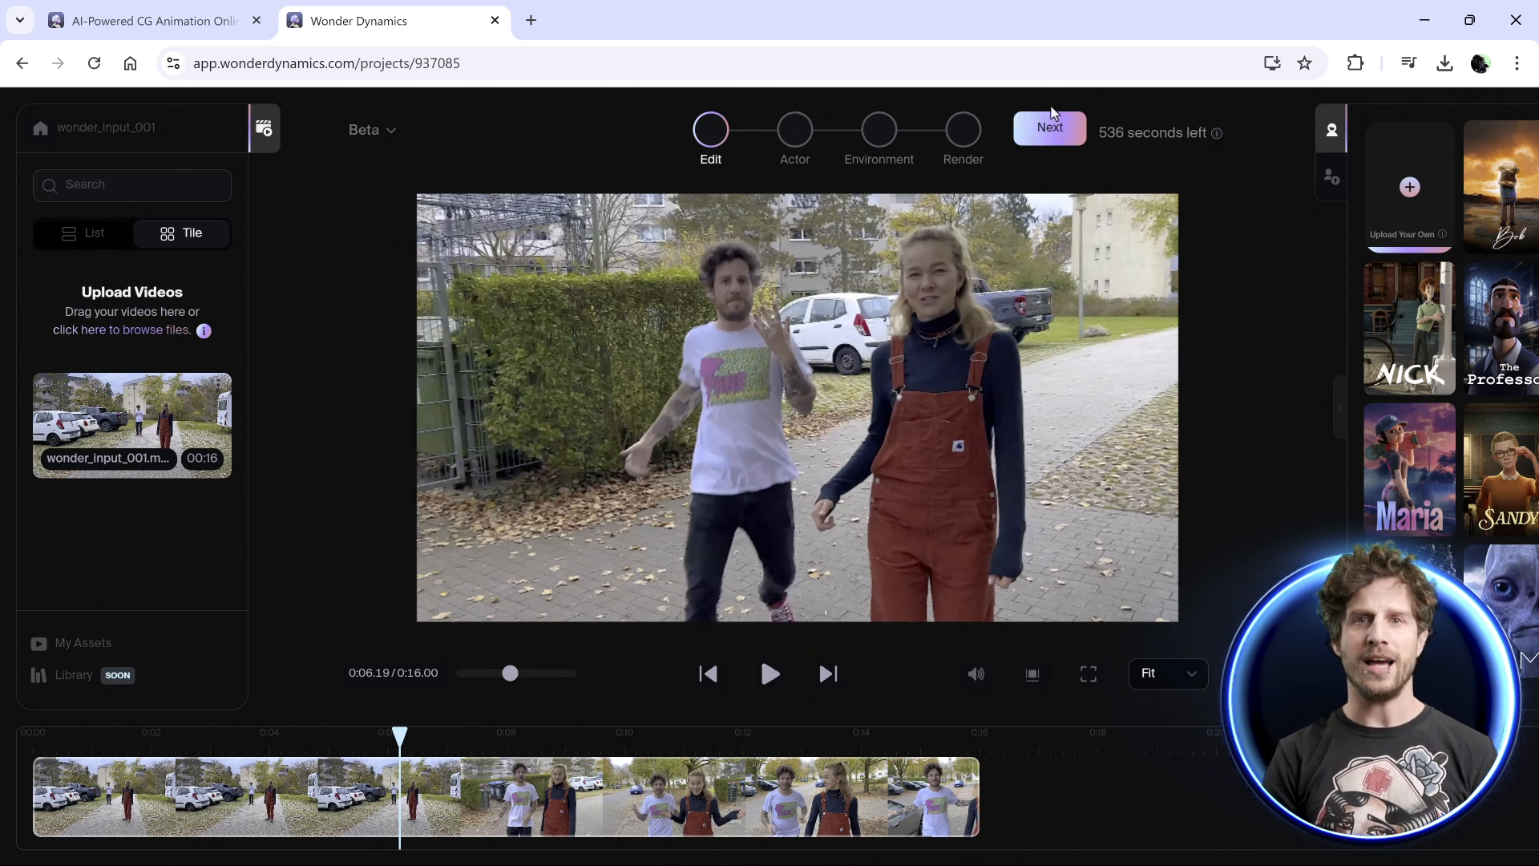
Scan the frame for actors, then assign Nick to the man and Maria to the woman
{"action": "left_click", "coordinate": [1049, 127]}
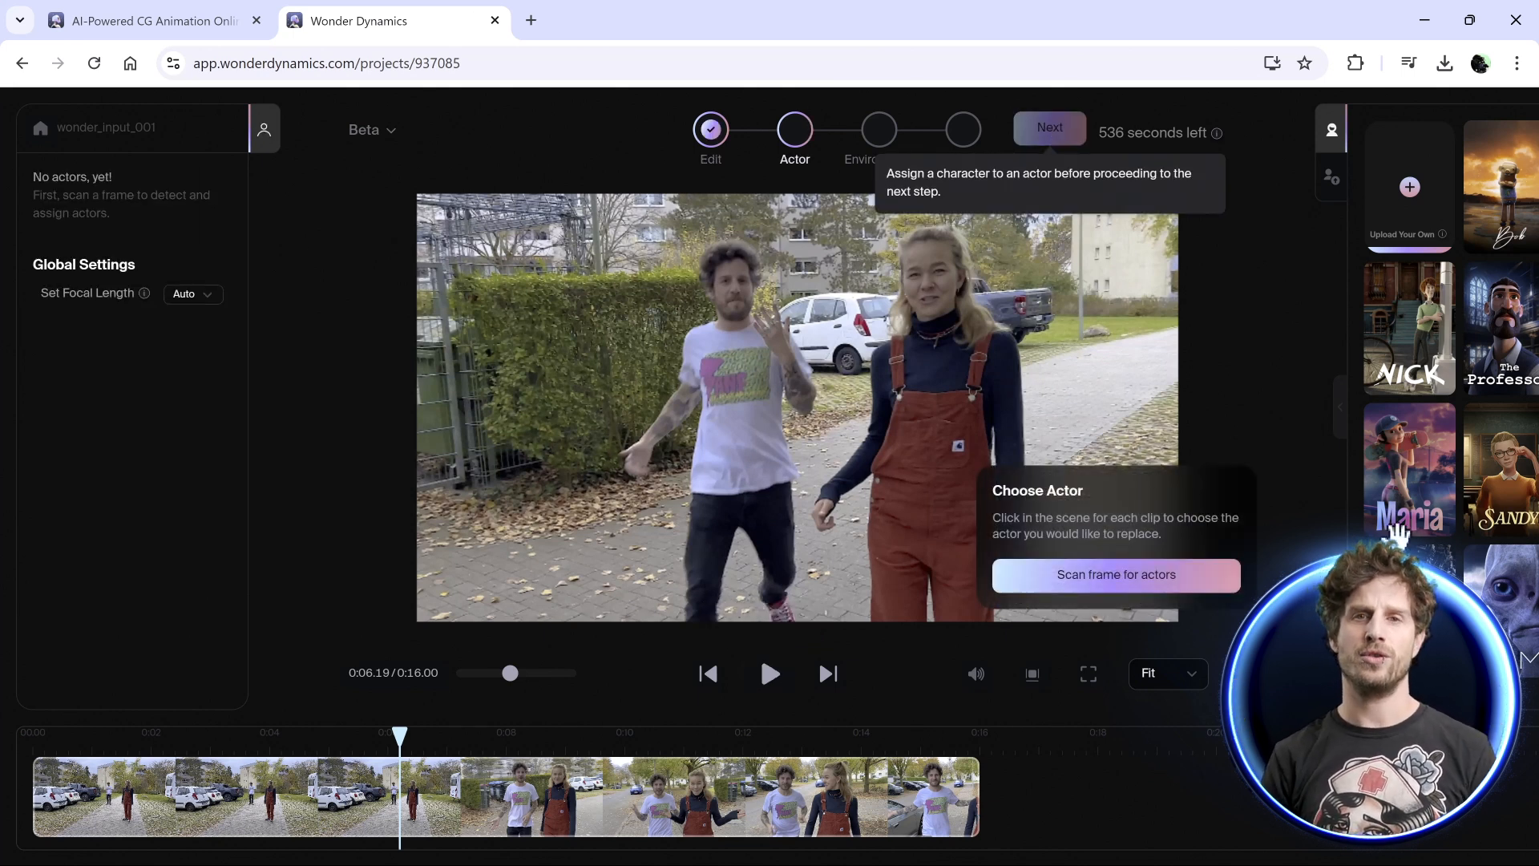
{"action": "left_click", "coordinate": [1114, 574]}
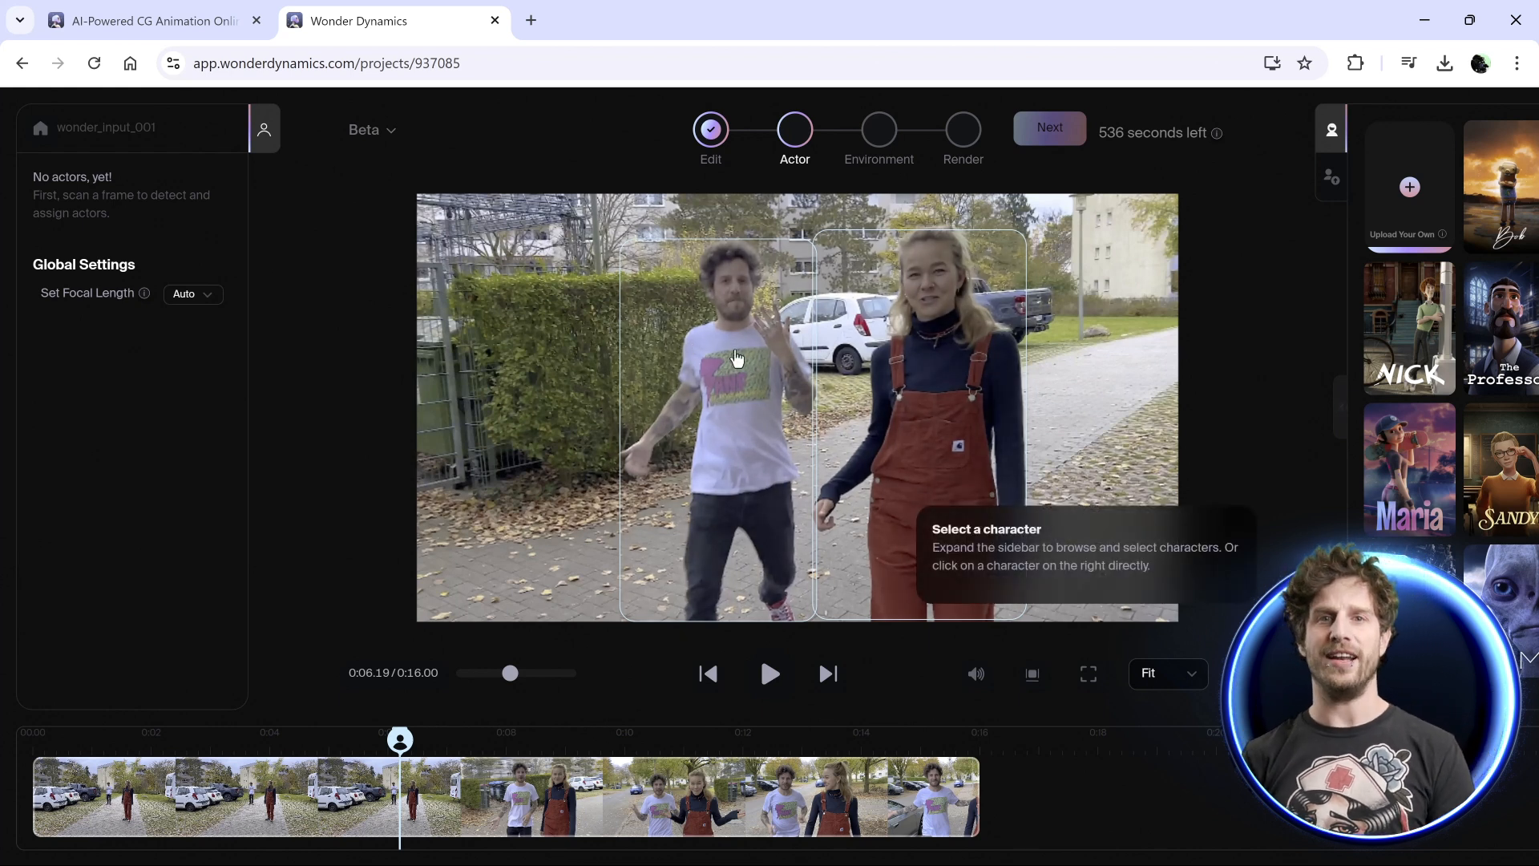
{"action": "left_click", "coordinate": [1407, 326]}
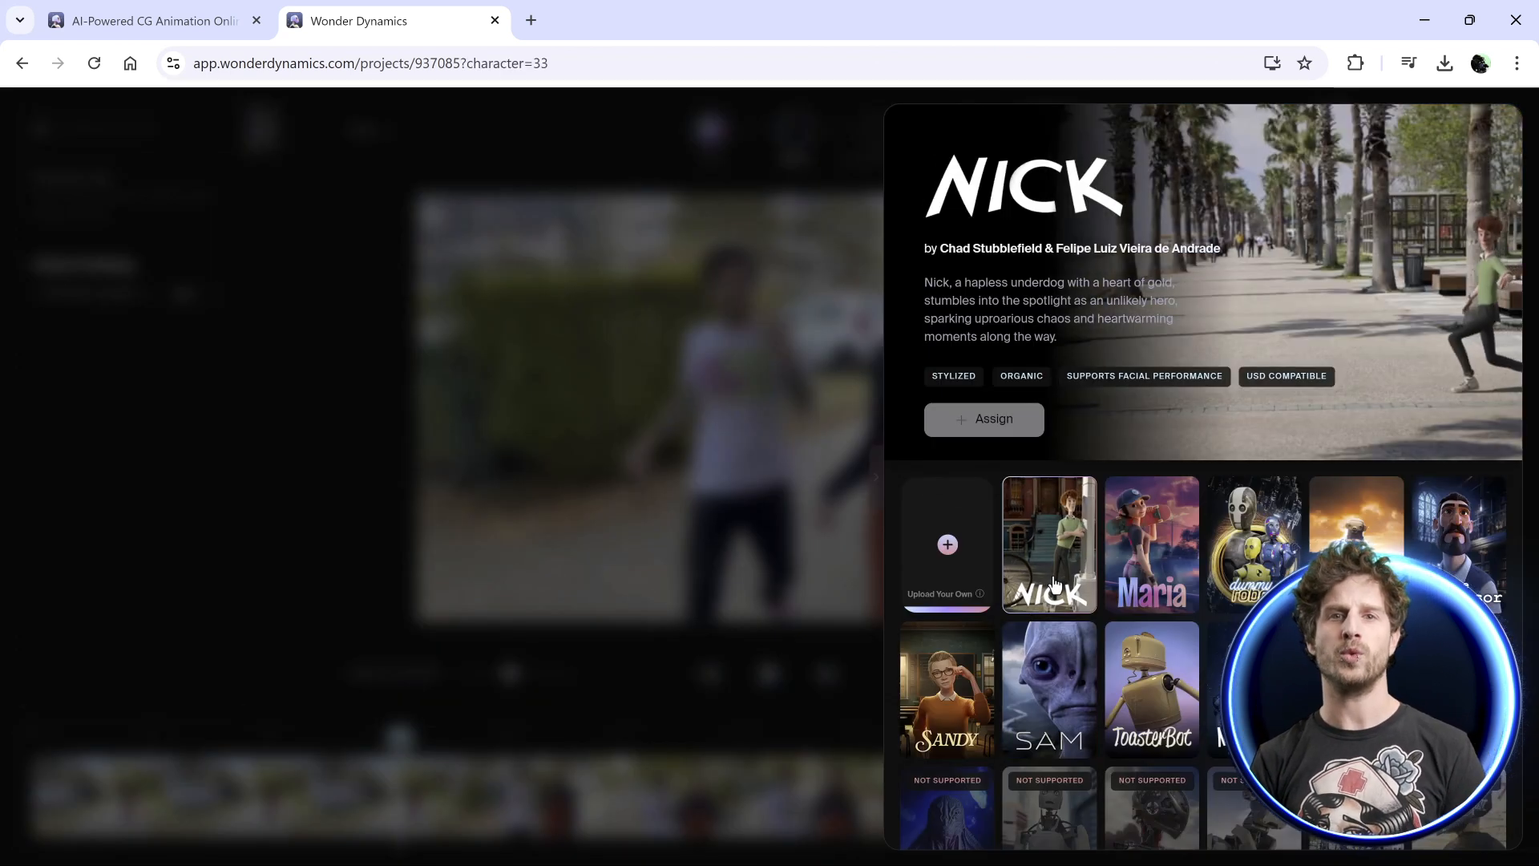
{"action": "left_click", "coordinate": [1150, 545]}
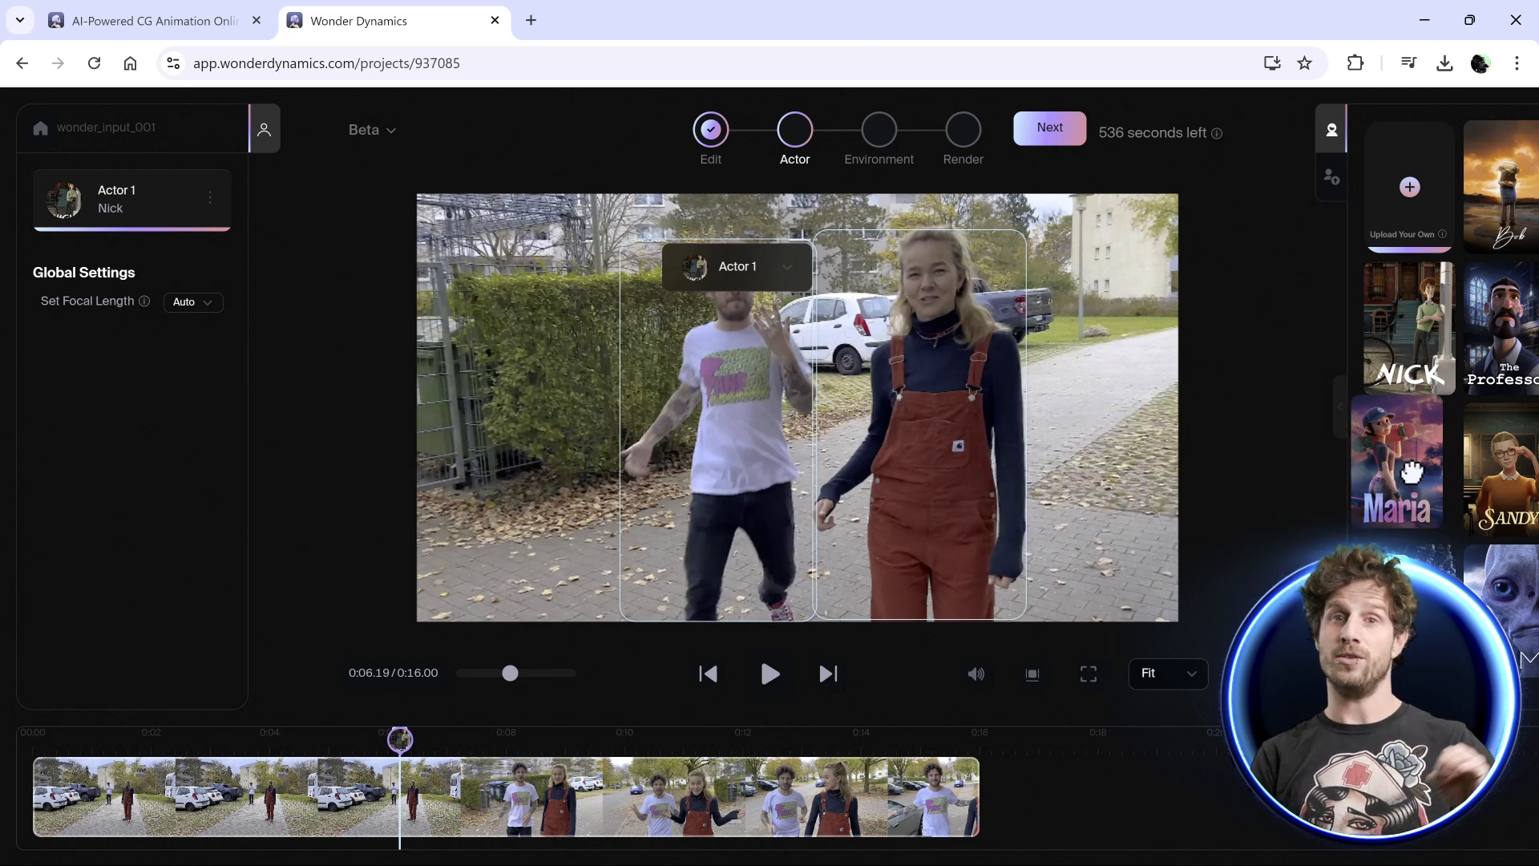
{"action": "left_click", "coordinate": [1408, 468]}
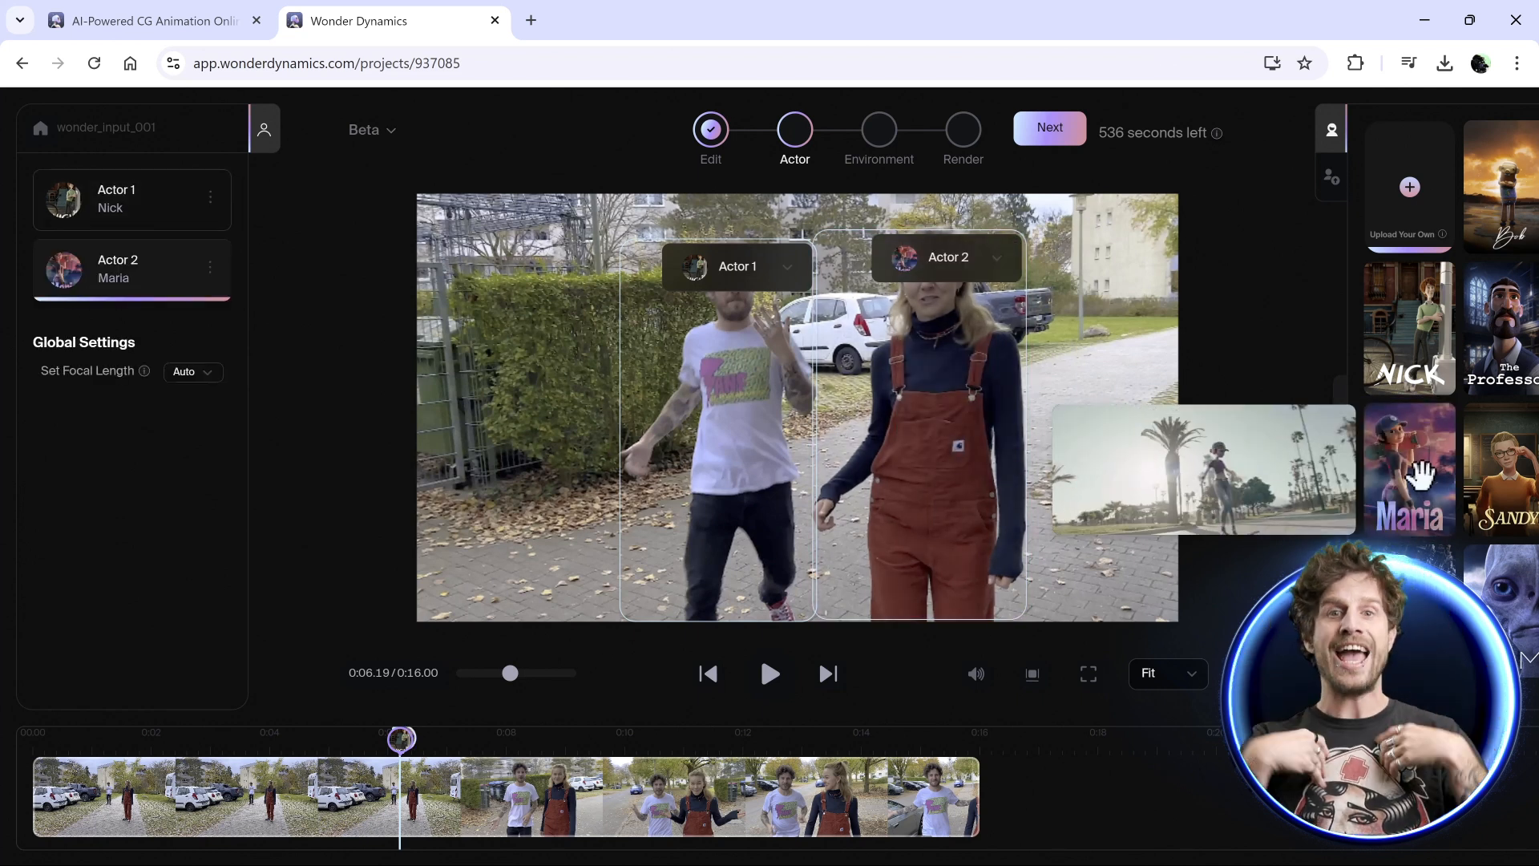
{"action": "left_click", "coordinate": [1408, 328]}
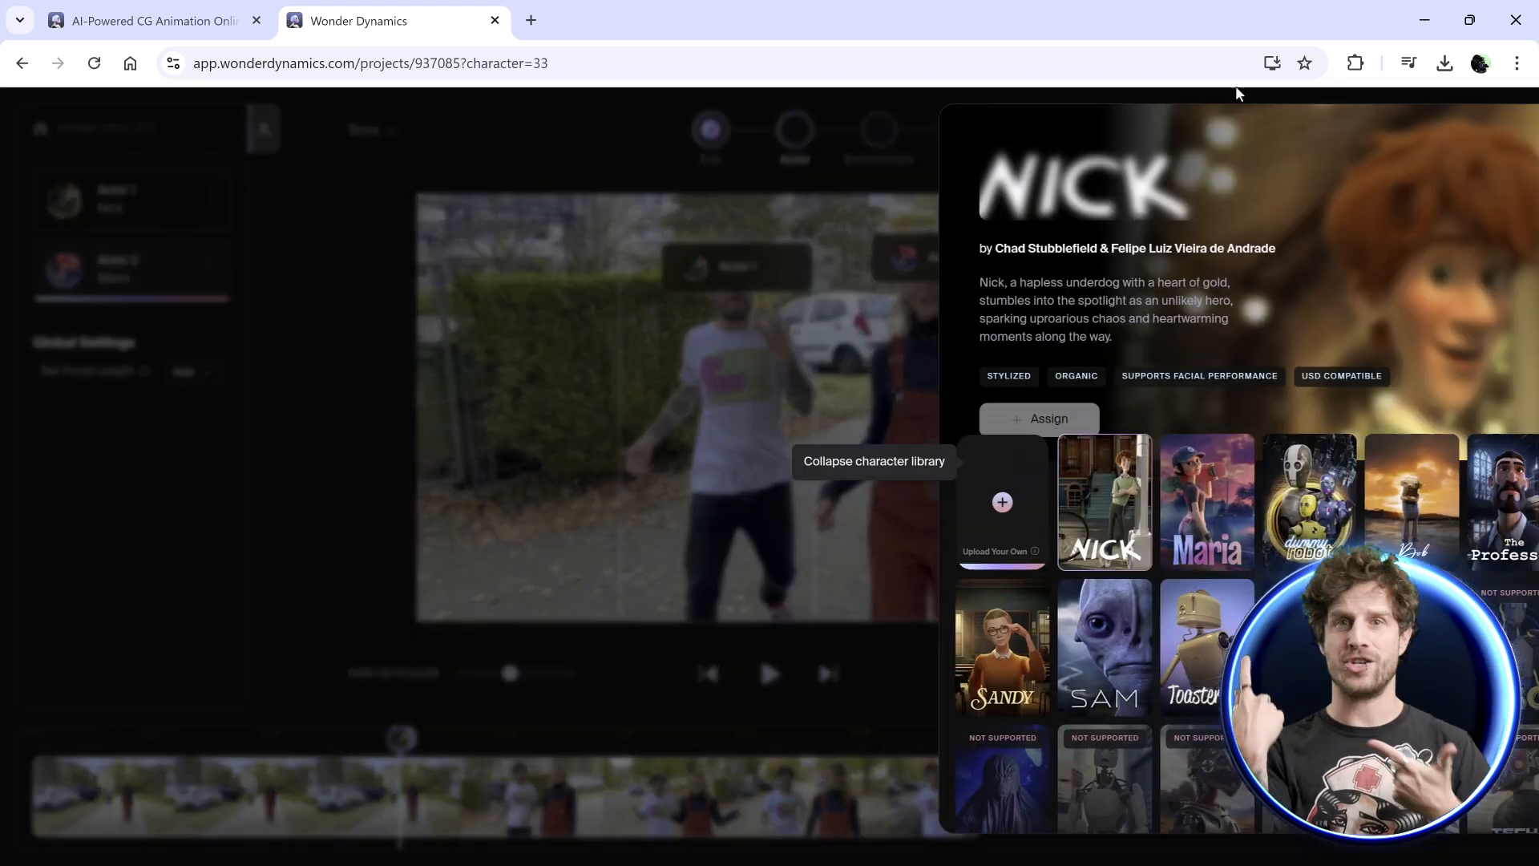
{"action": "left_click", "coordinate": [1206, 500]}
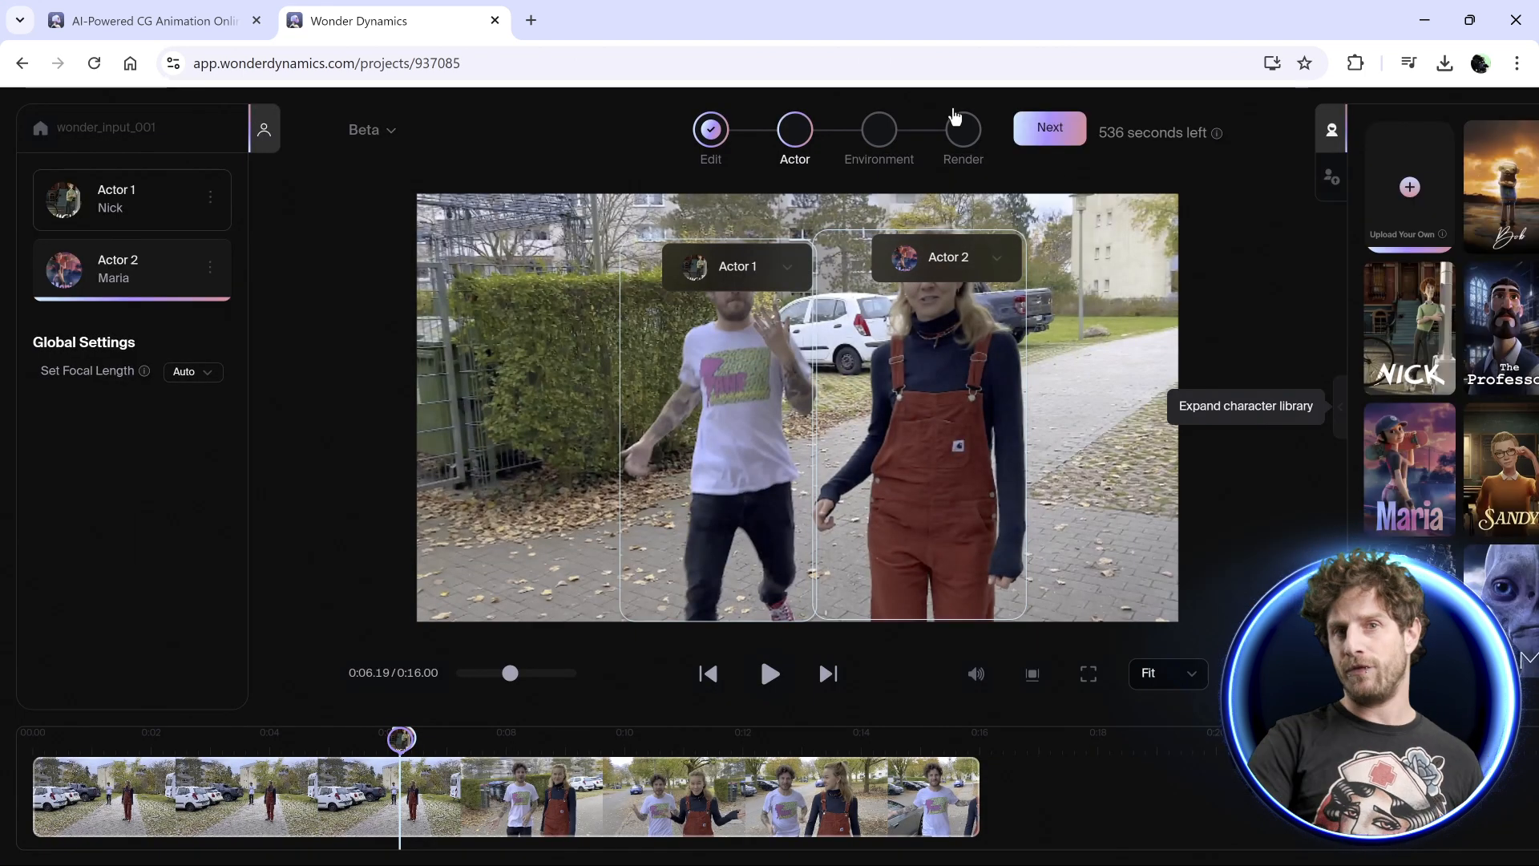
{"action": "left_click", "coordinate": [1048, 127]}
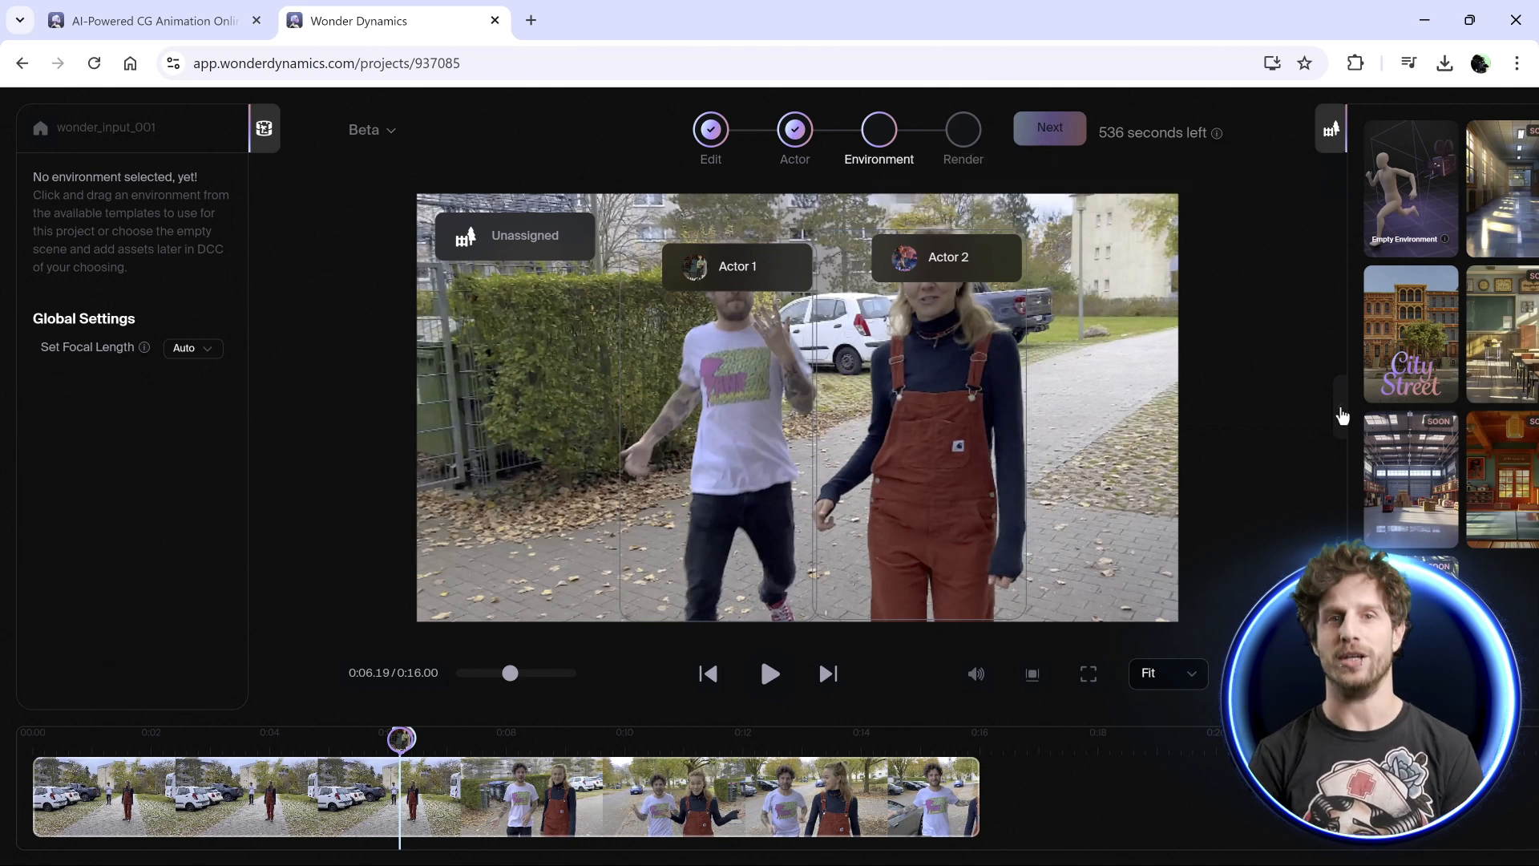
Pick City Street from the environment library and assign it to the scene
{"action": "left_click", "coordinate": [1411, 188]}
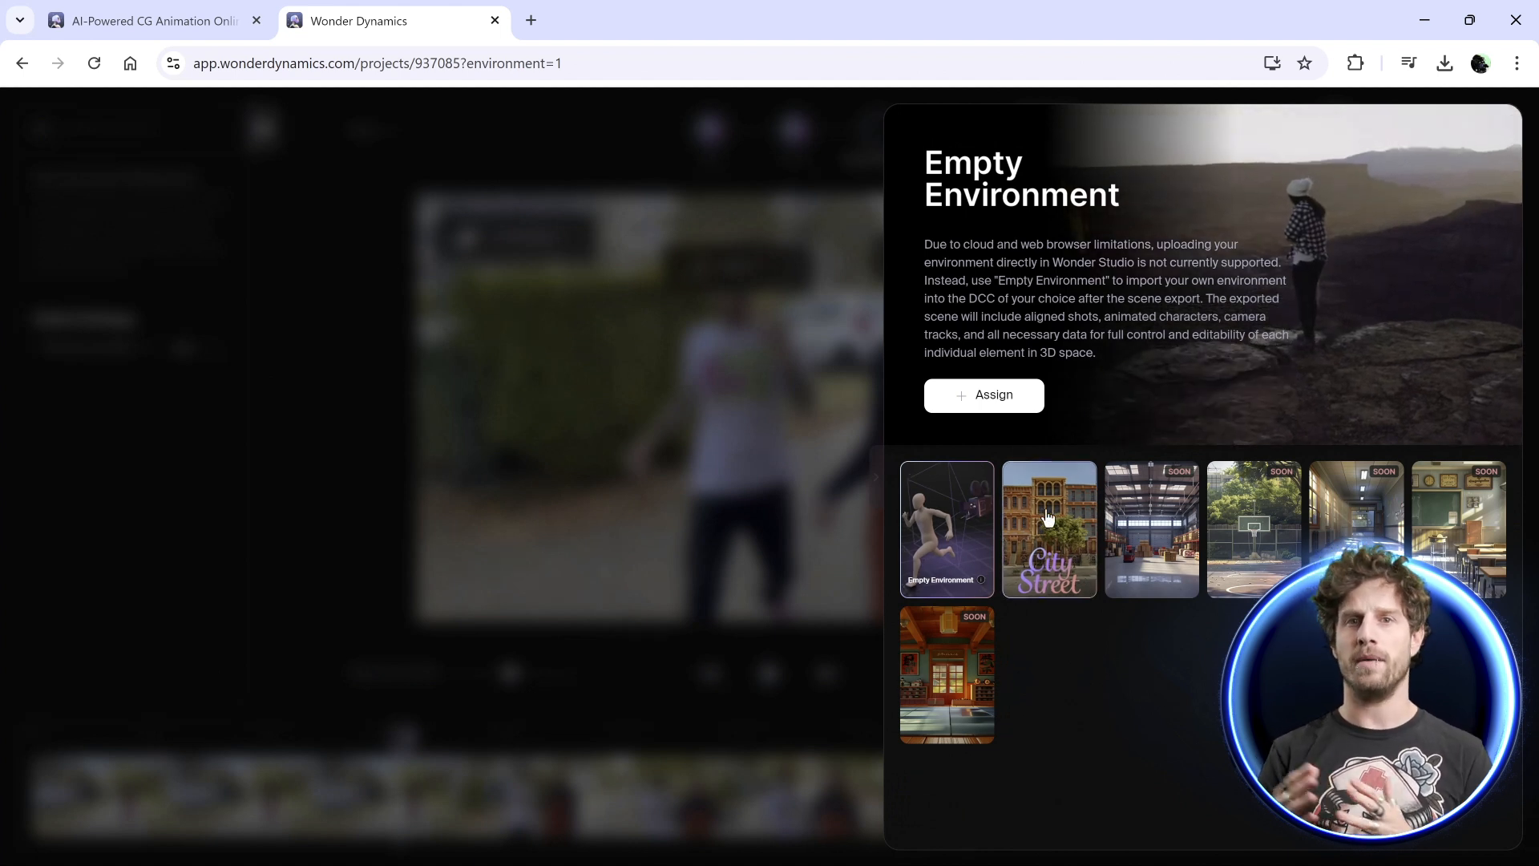
{"action": "left_click", "coordinate": [1048, 528]}
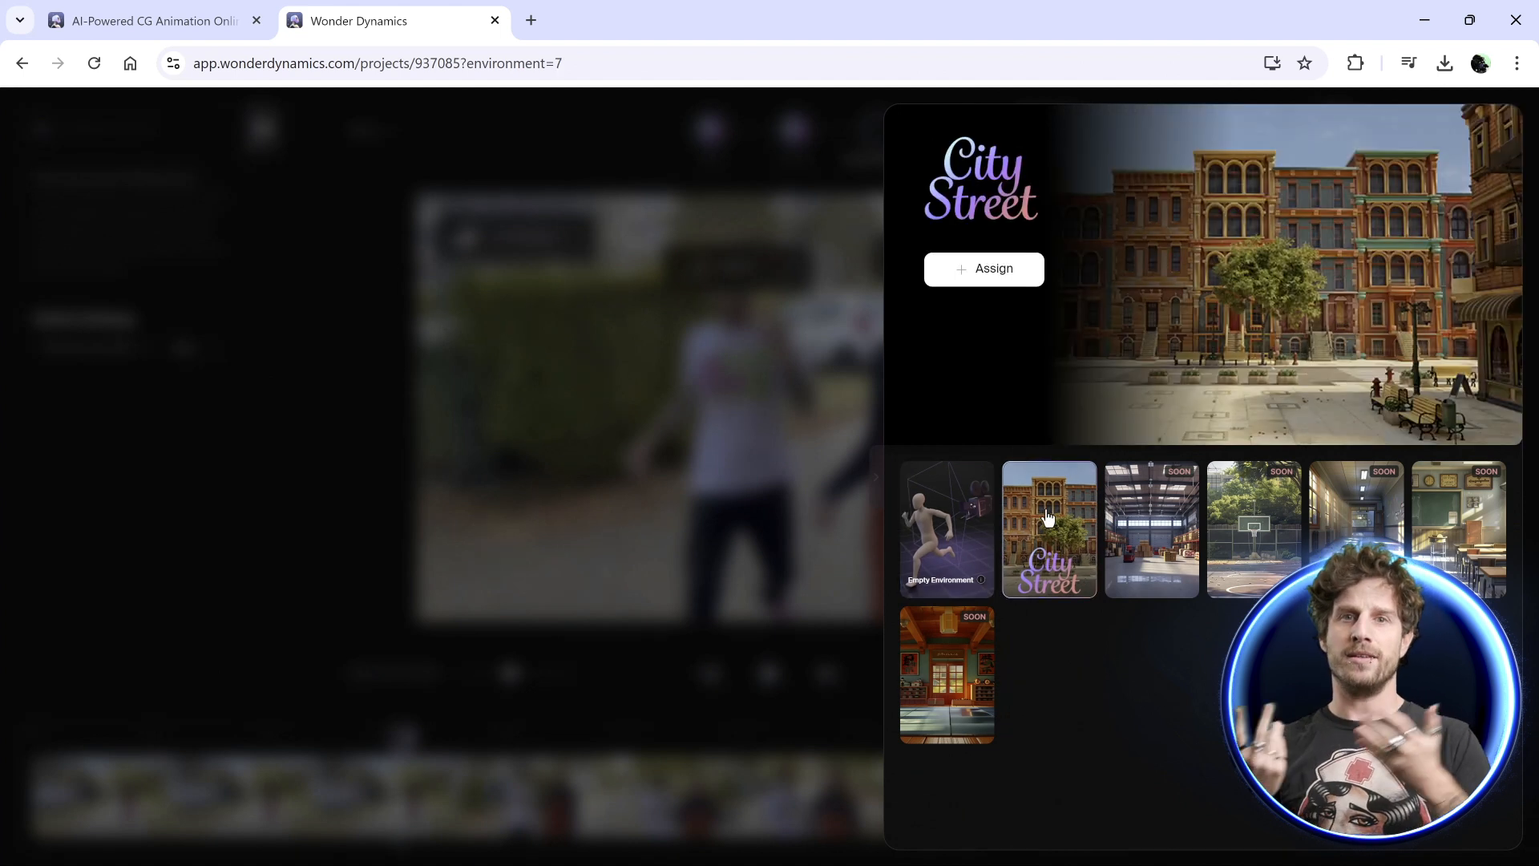
{"action": "left_click", "coordinate": [982, 269]}
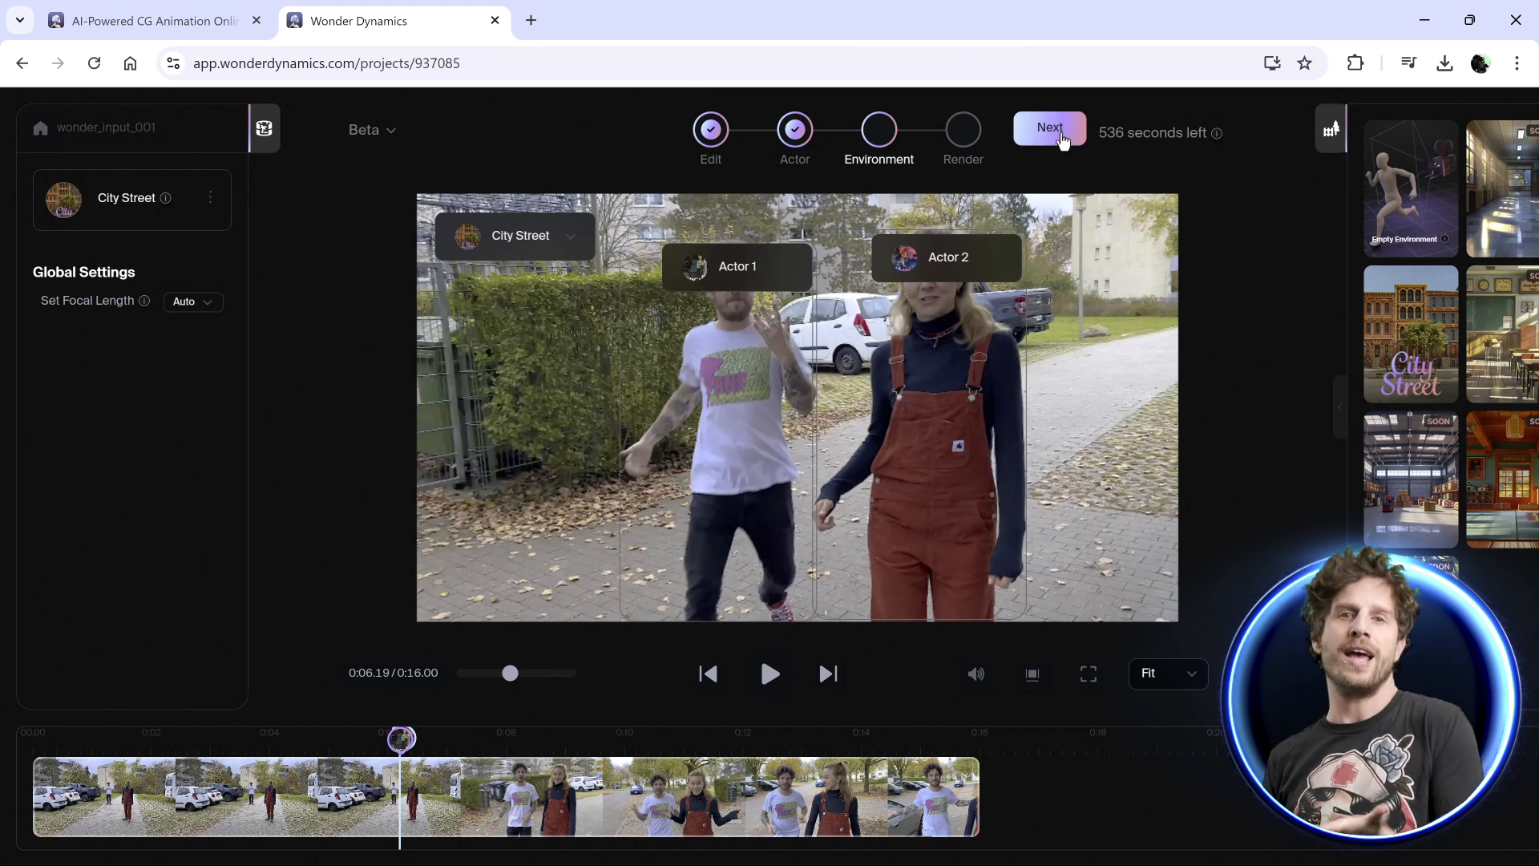
Export Blender and UE scenes with camera track and a 1080p MP4 preview, then start processing
{"action": "left_click", "coordinate": [1048, 127]}
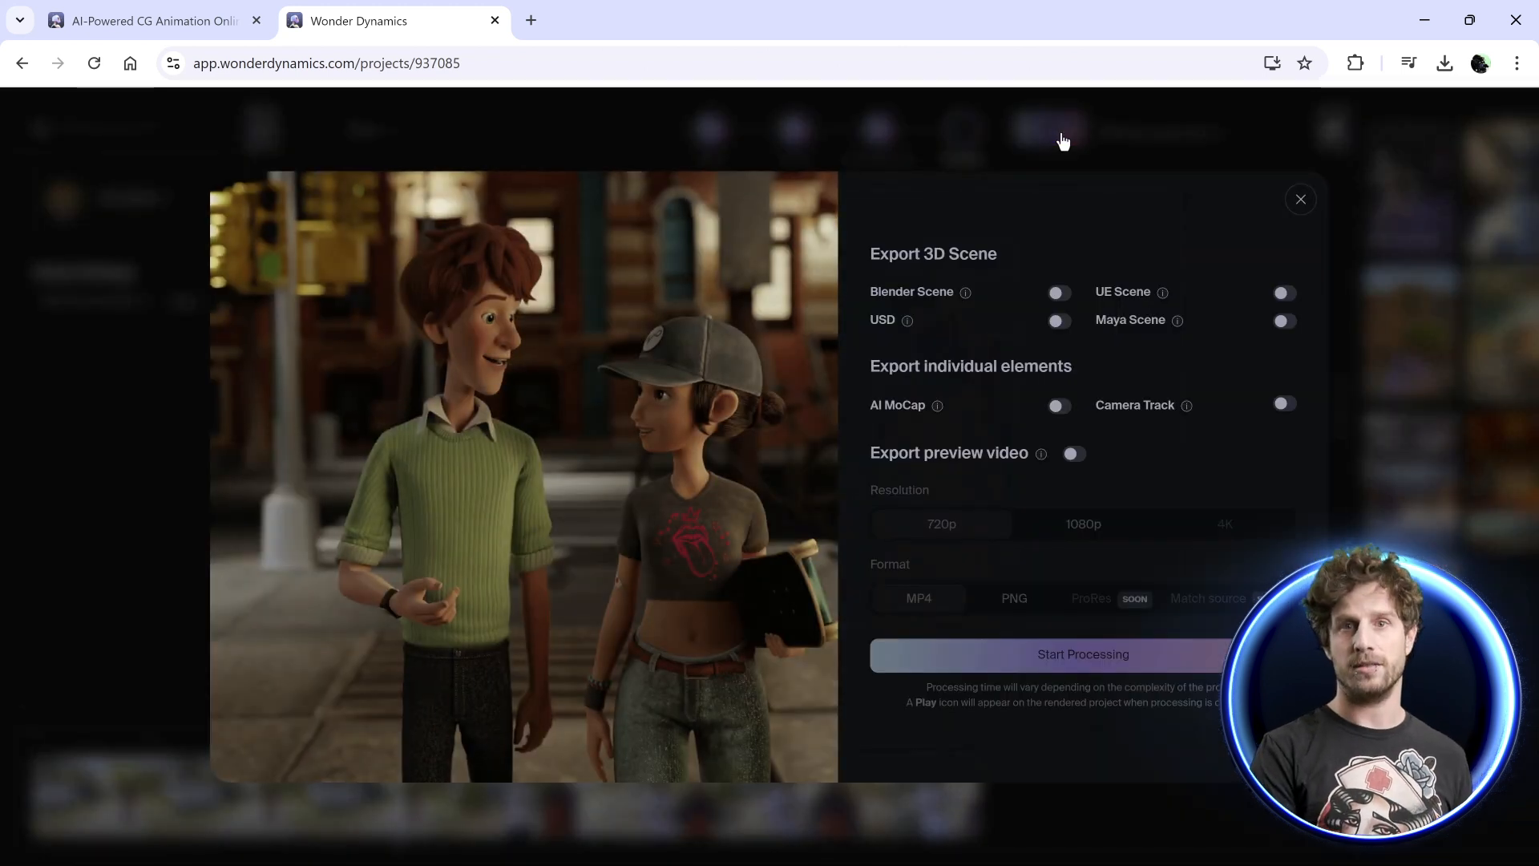
{"action": "left_click", "coordinate": [1058, 293]}
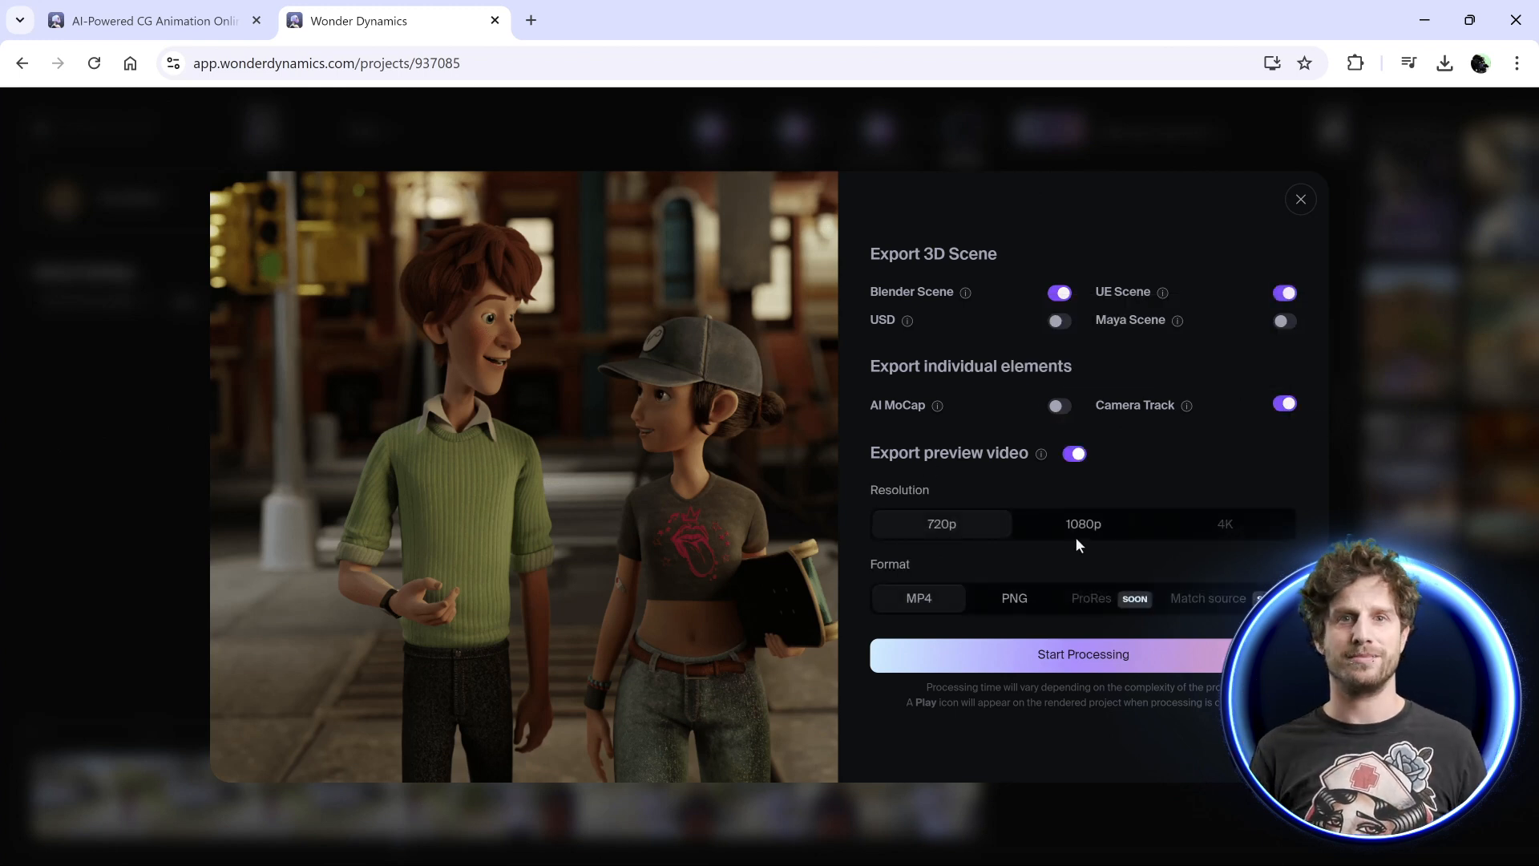
{"action": "left_click", "coordinate": [1082, 523]}
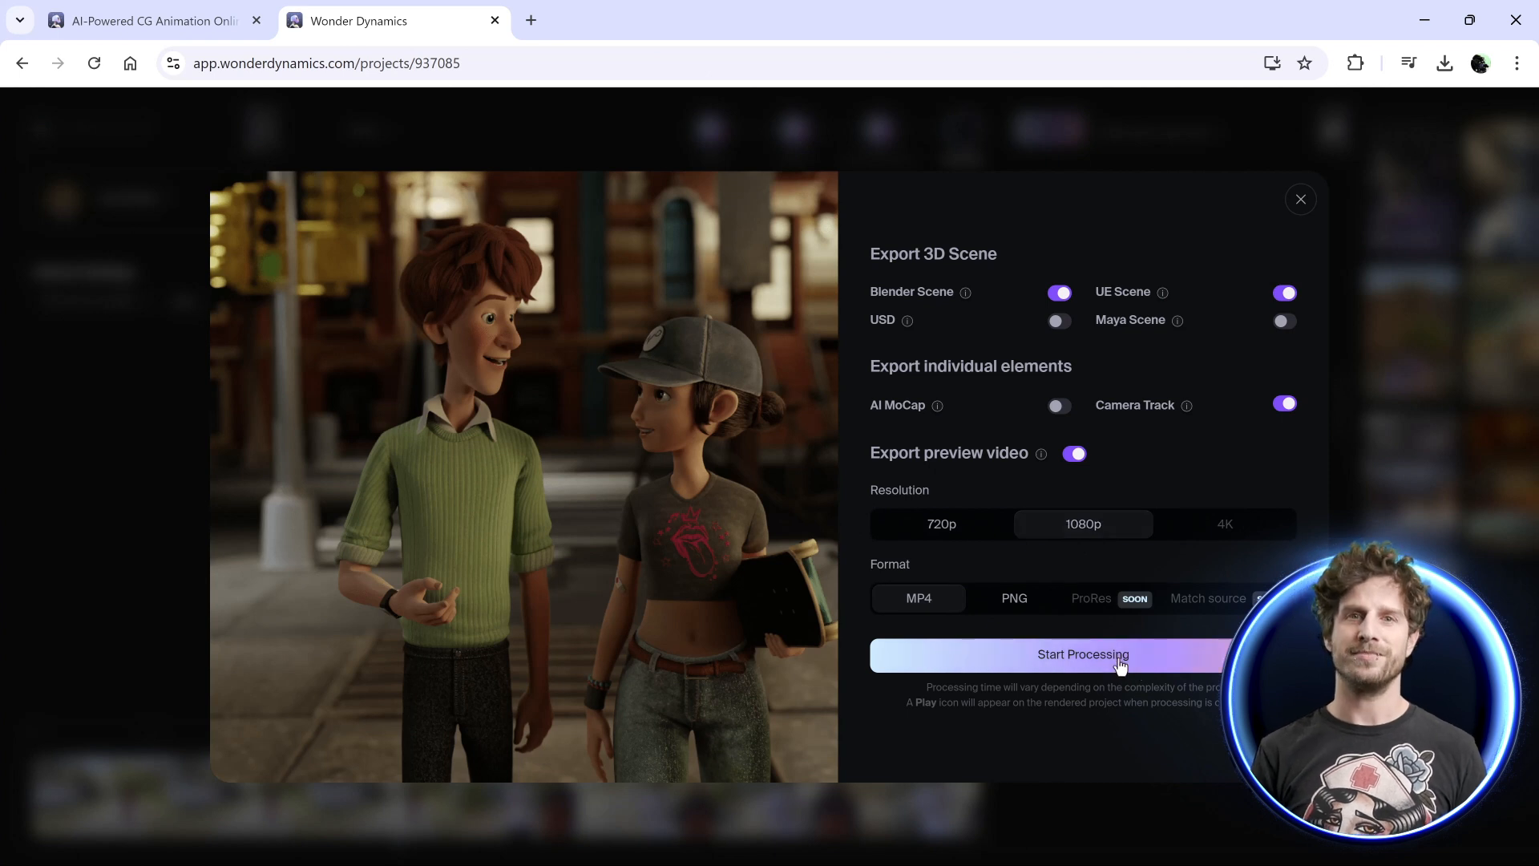
{"action": "left_click", "coordinate": [1082, 654]}
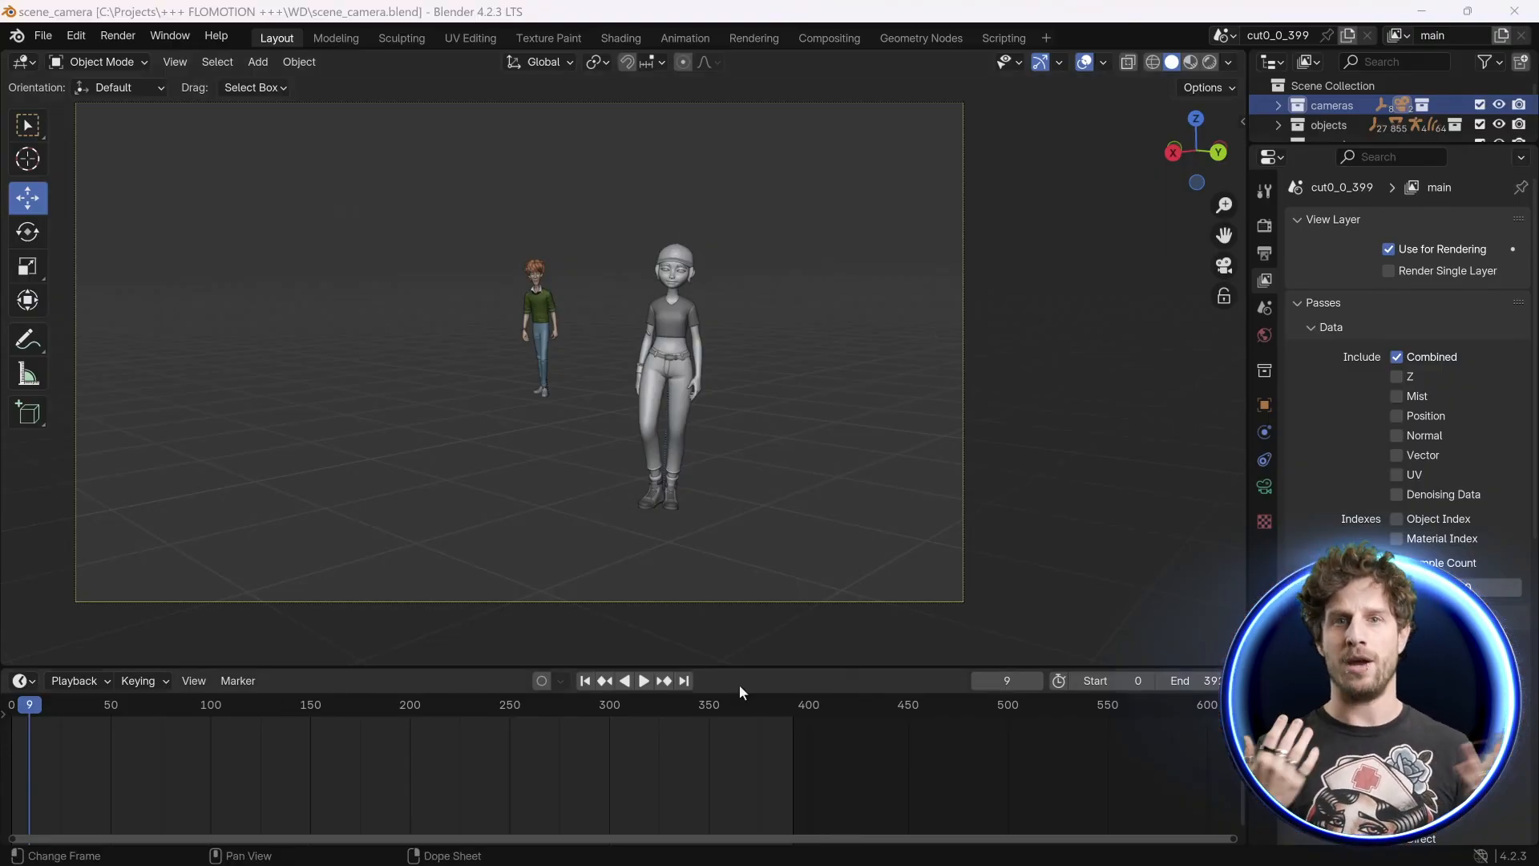
Play through the Nick and Maria animation, then switch the viewport to Material Preview shading
{"action": "left_click", "coordinate": [642, 680]}
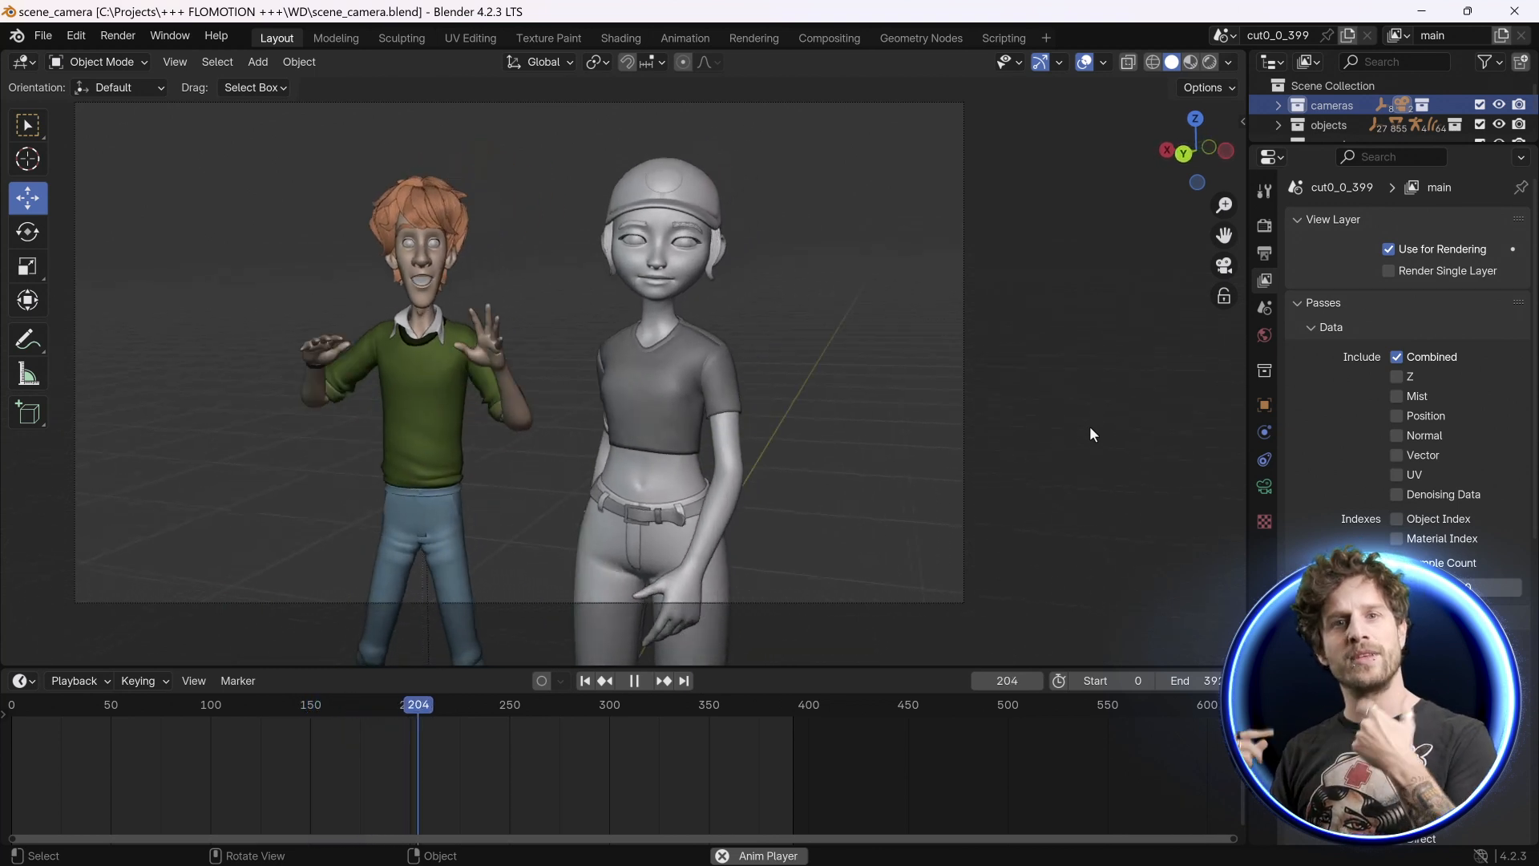
{"action": "left_click", "coordinate": [43, 35]}
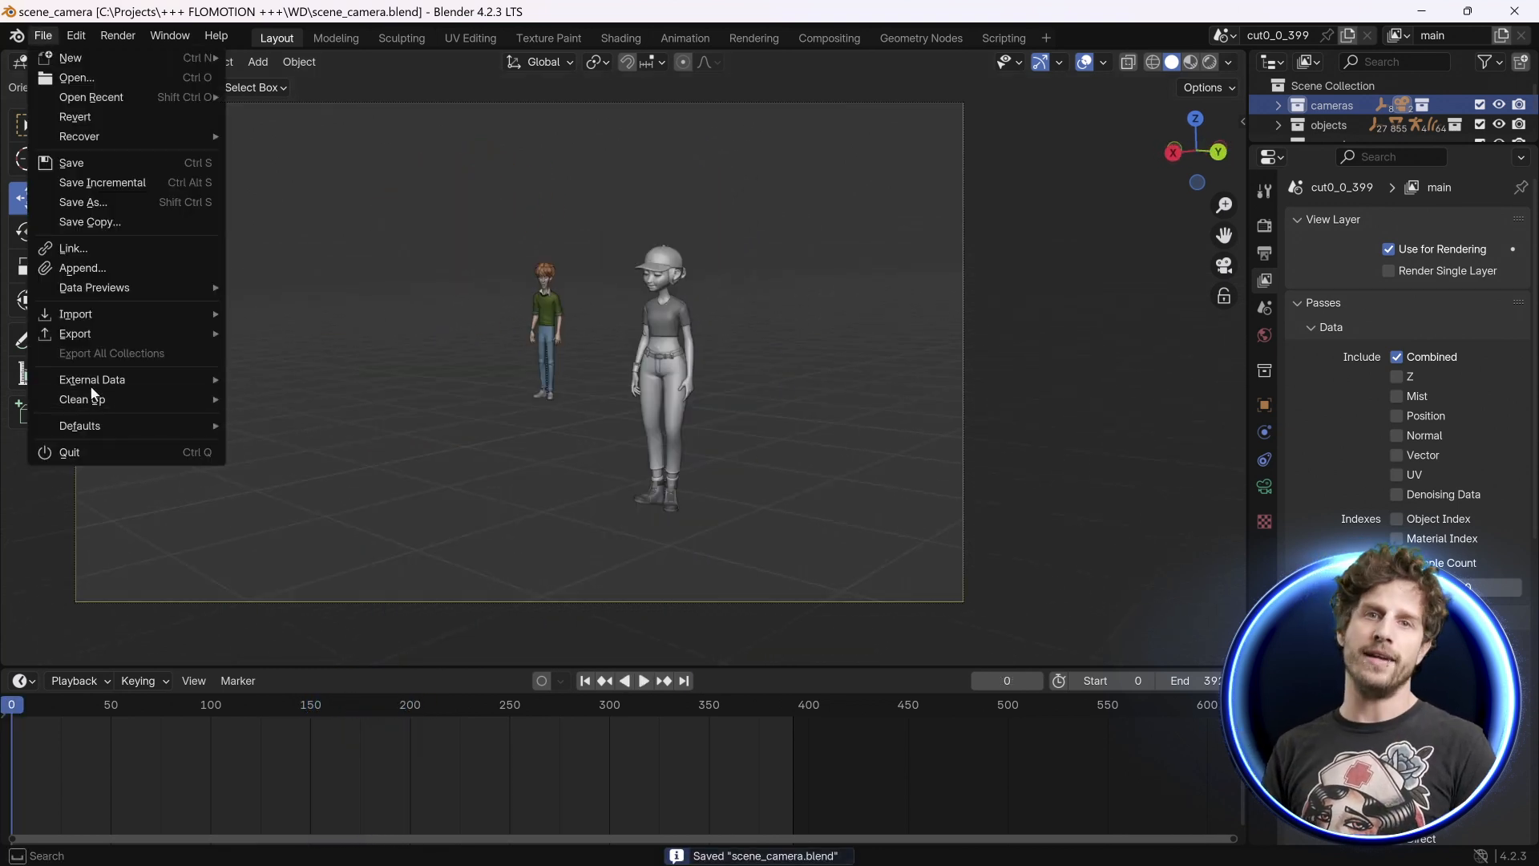
{"action": "mouse_move", "coordinate": [91, 380]}
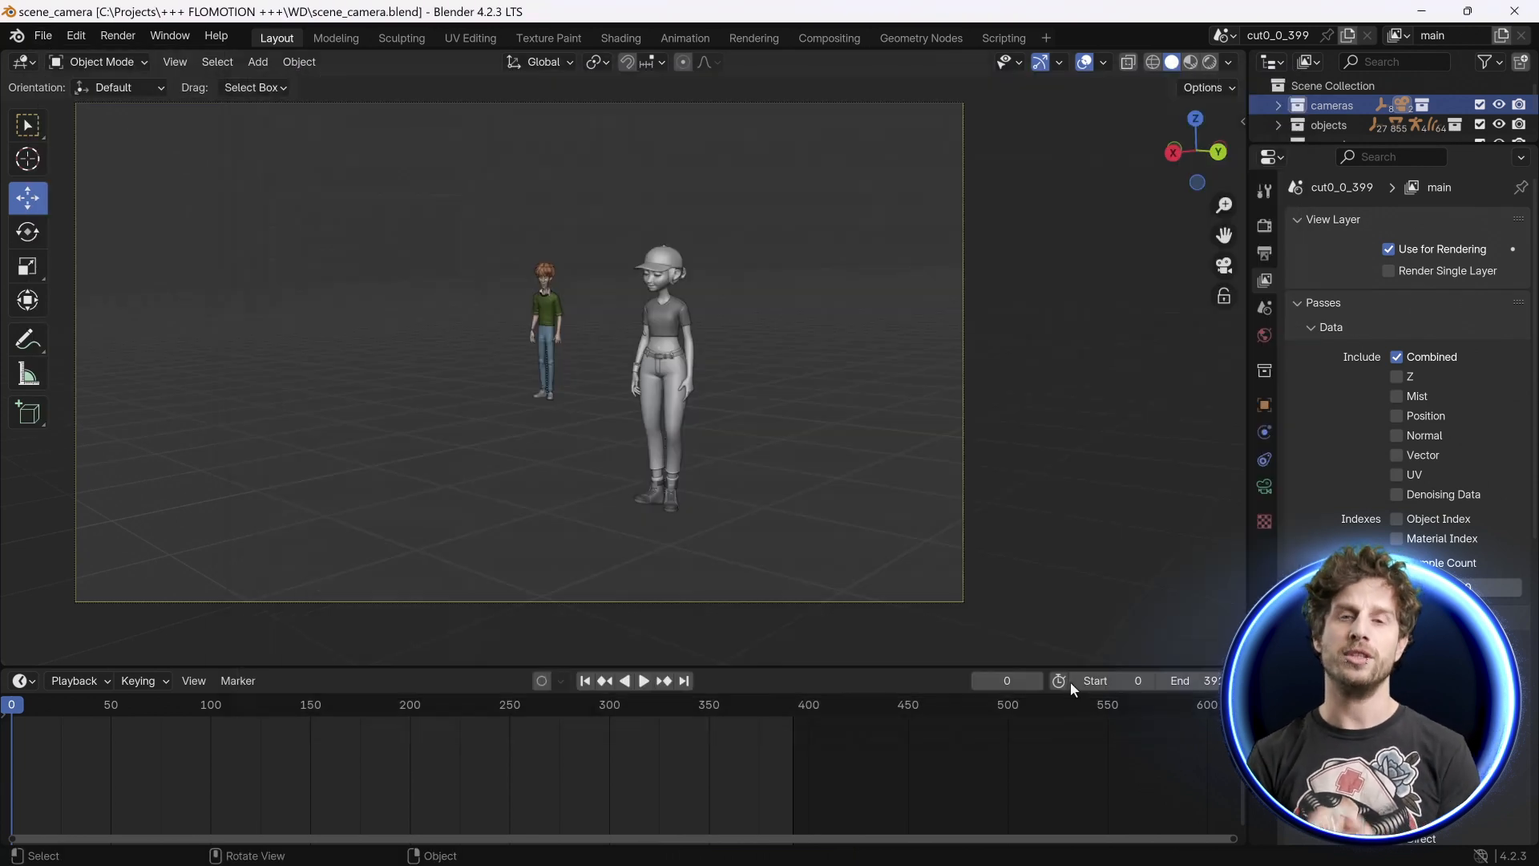
{"action": "left_click", "coordinate": [1189, 62]}
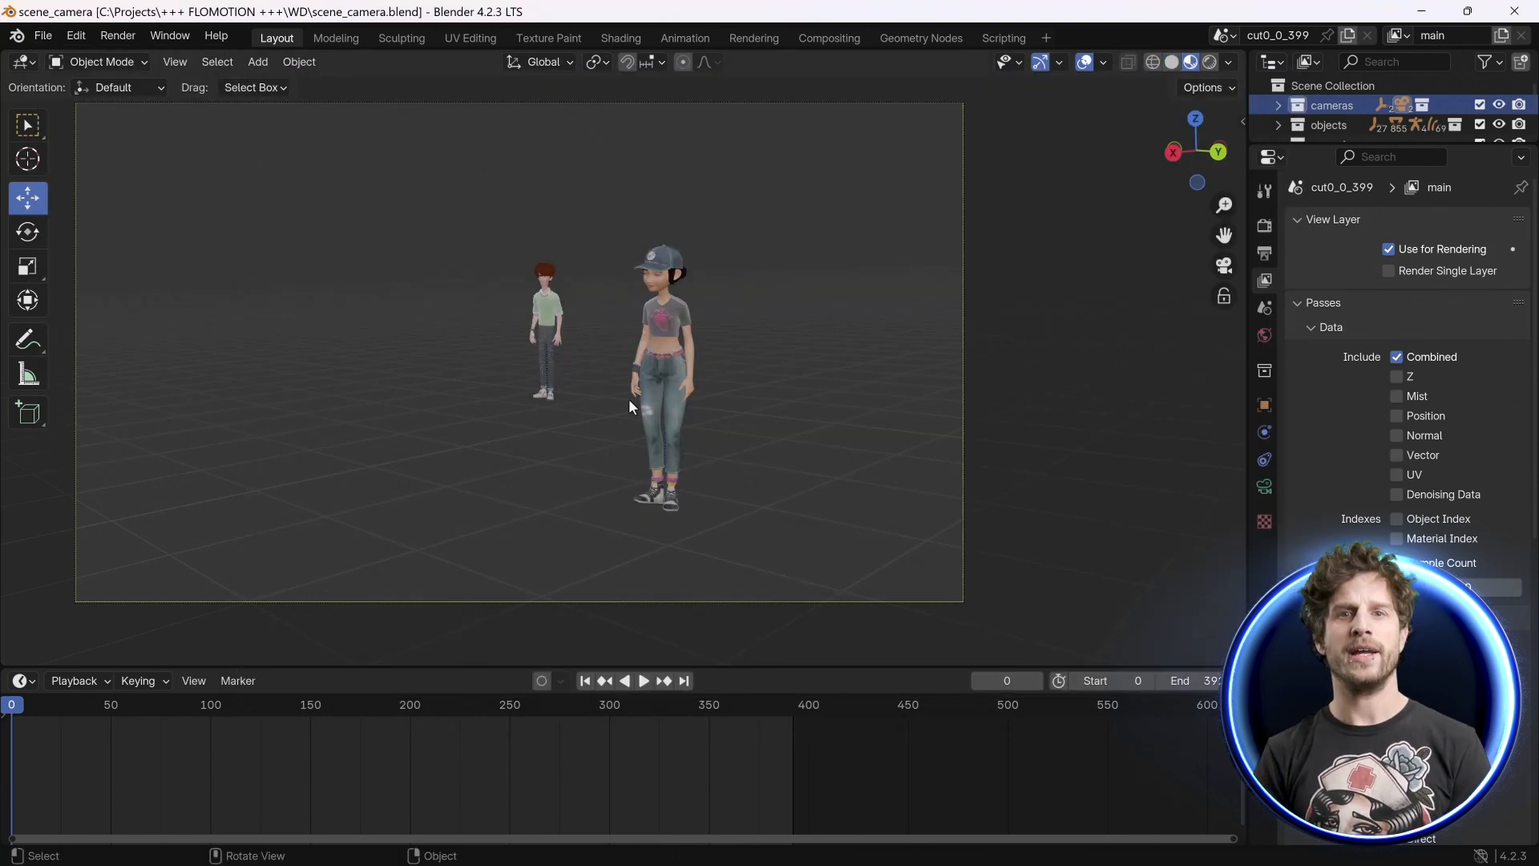
{"action": "left_click", "coordinate": [42, 35]}
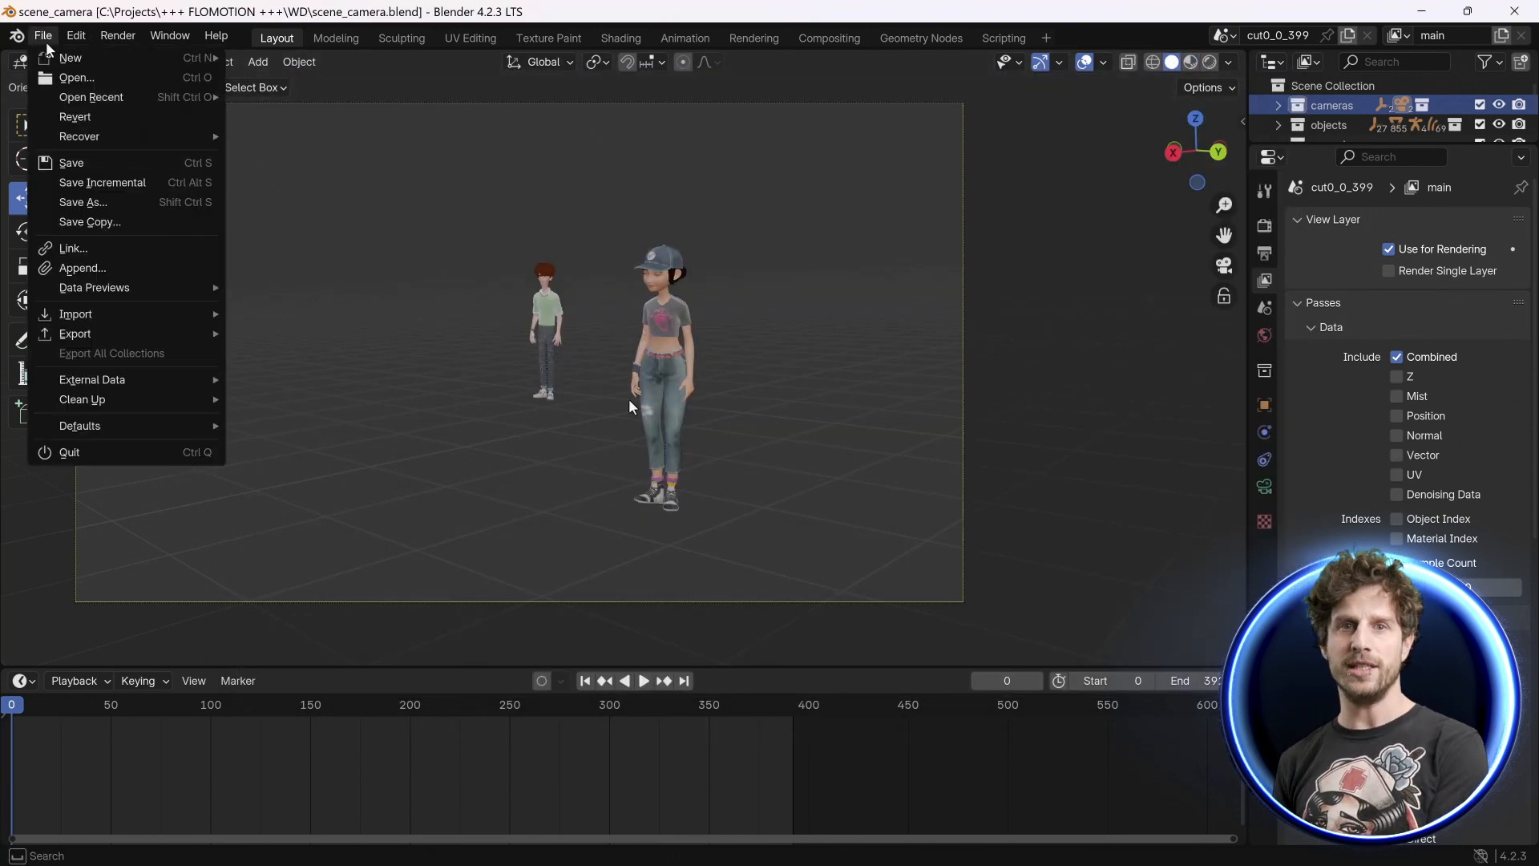
{"action": "mouse_move", "coordinate": [83, 268]}
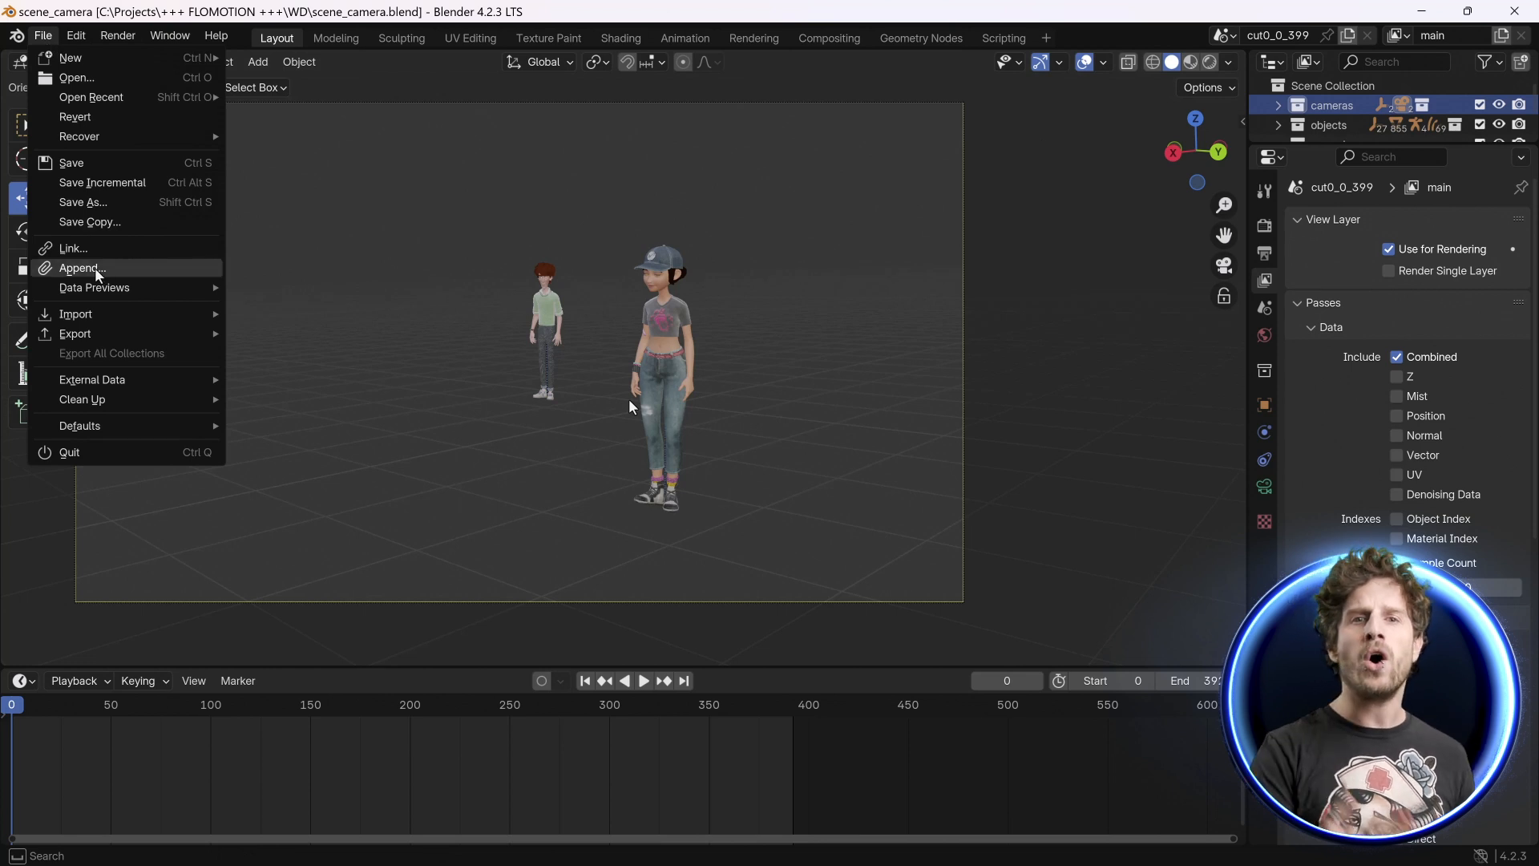
Append the contents of city_street.blend into the scene
{"action": "left_click", "coordinate": [81, 267]}
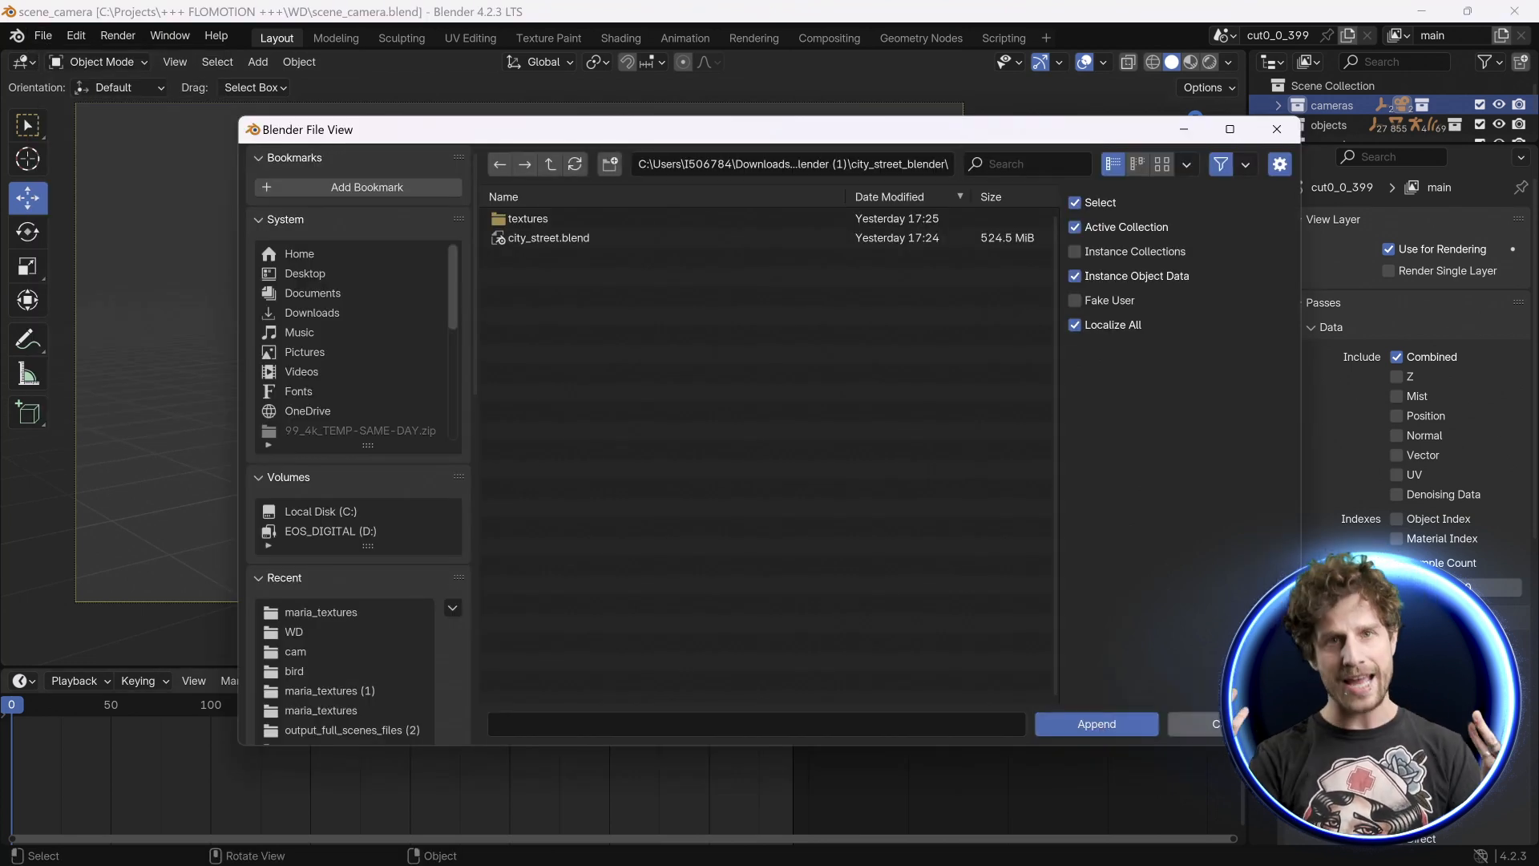
{"action": "left_click", "coordinate": [546, 237]}
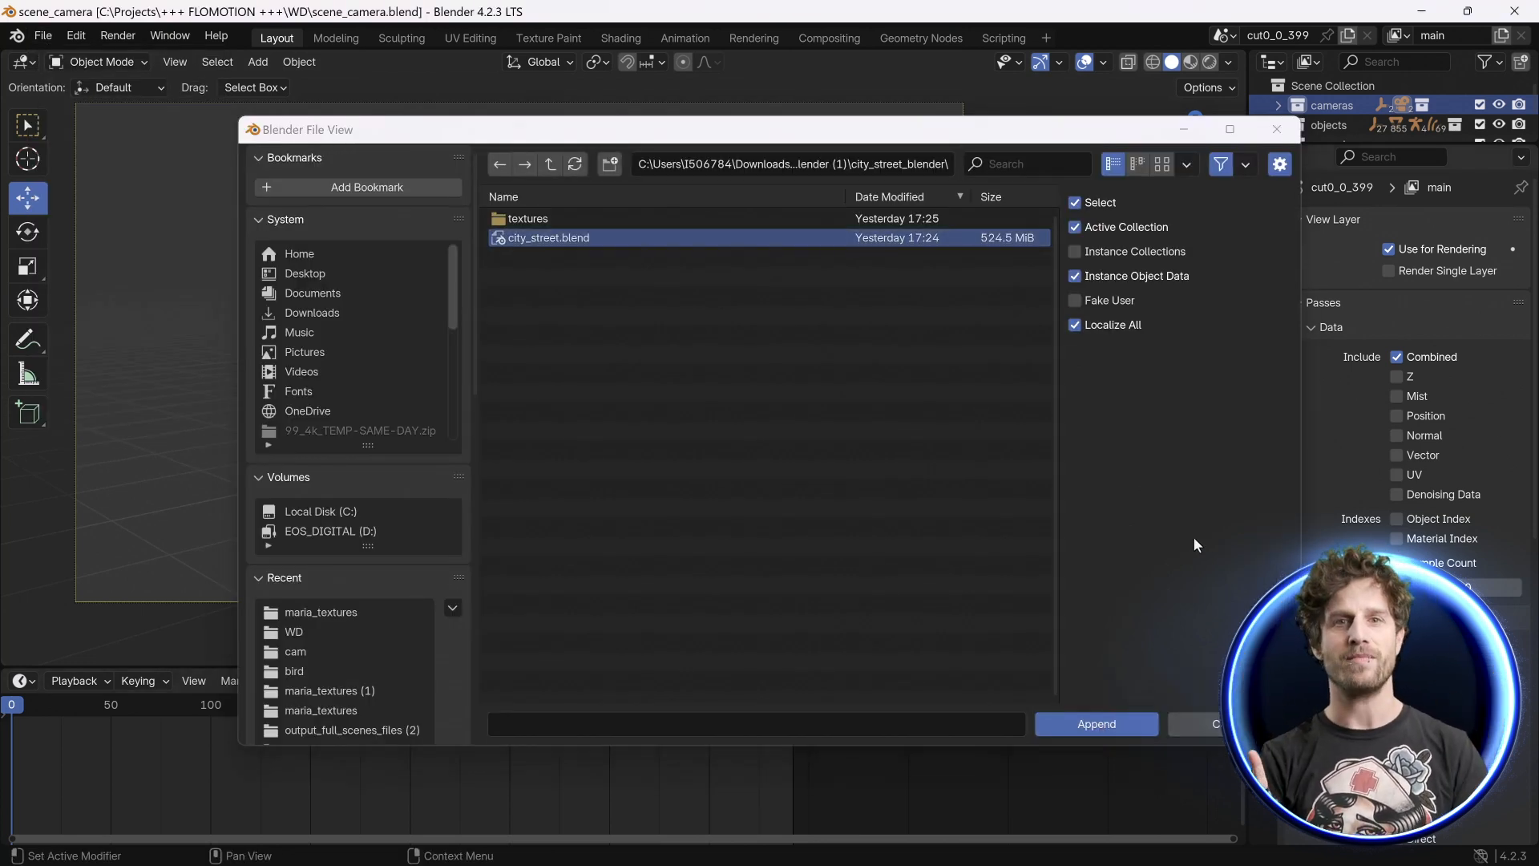
{"action": "left_click", "coordinate": [1094, 723]}
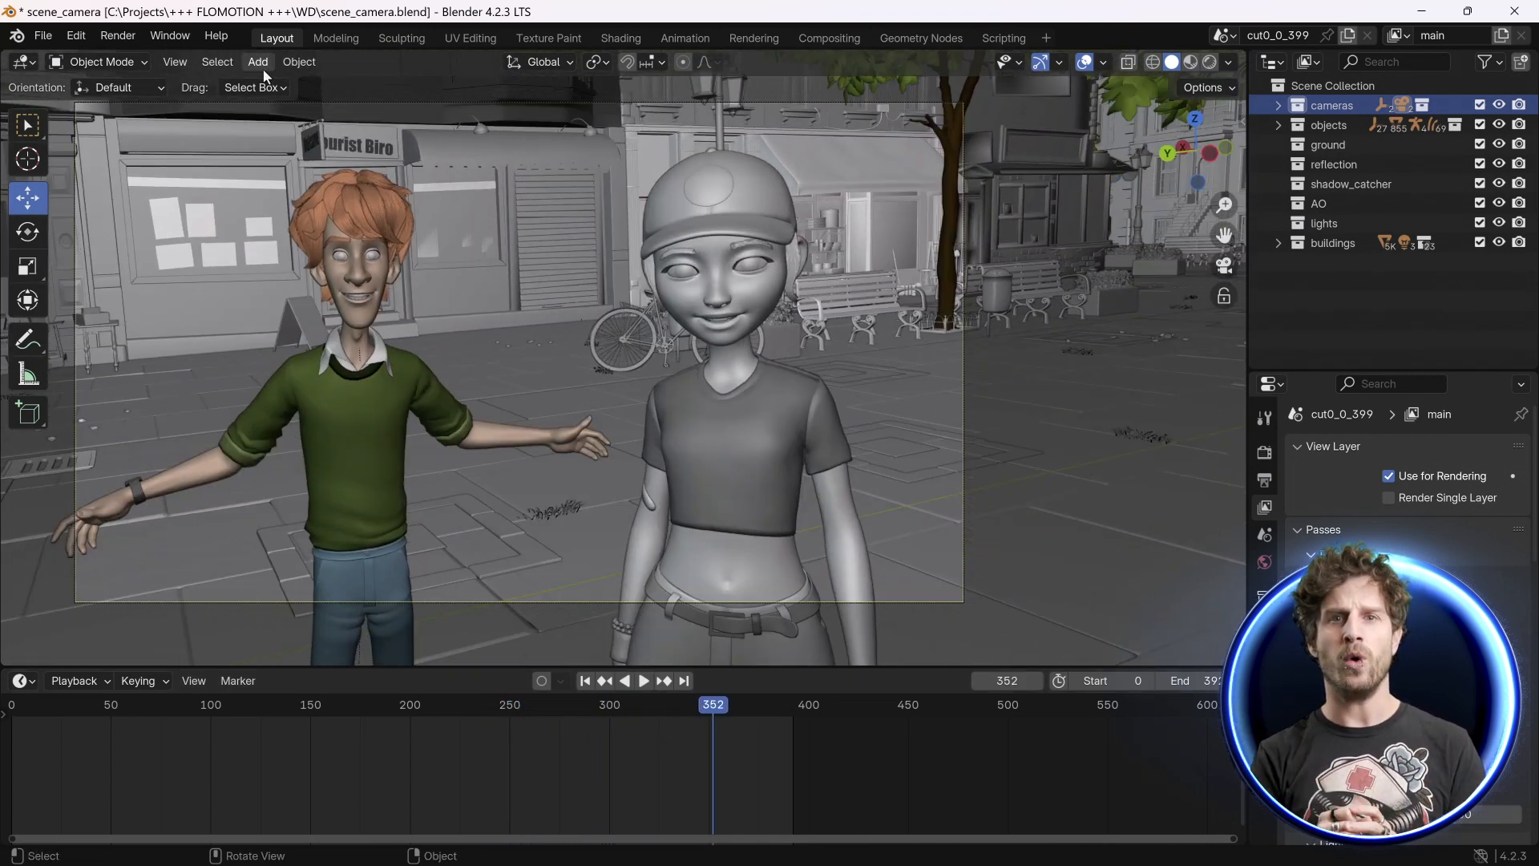
Add a camera object and keyframe its rotation at the current frame
{"action": "left_click", "coordinate": [258, 61]}
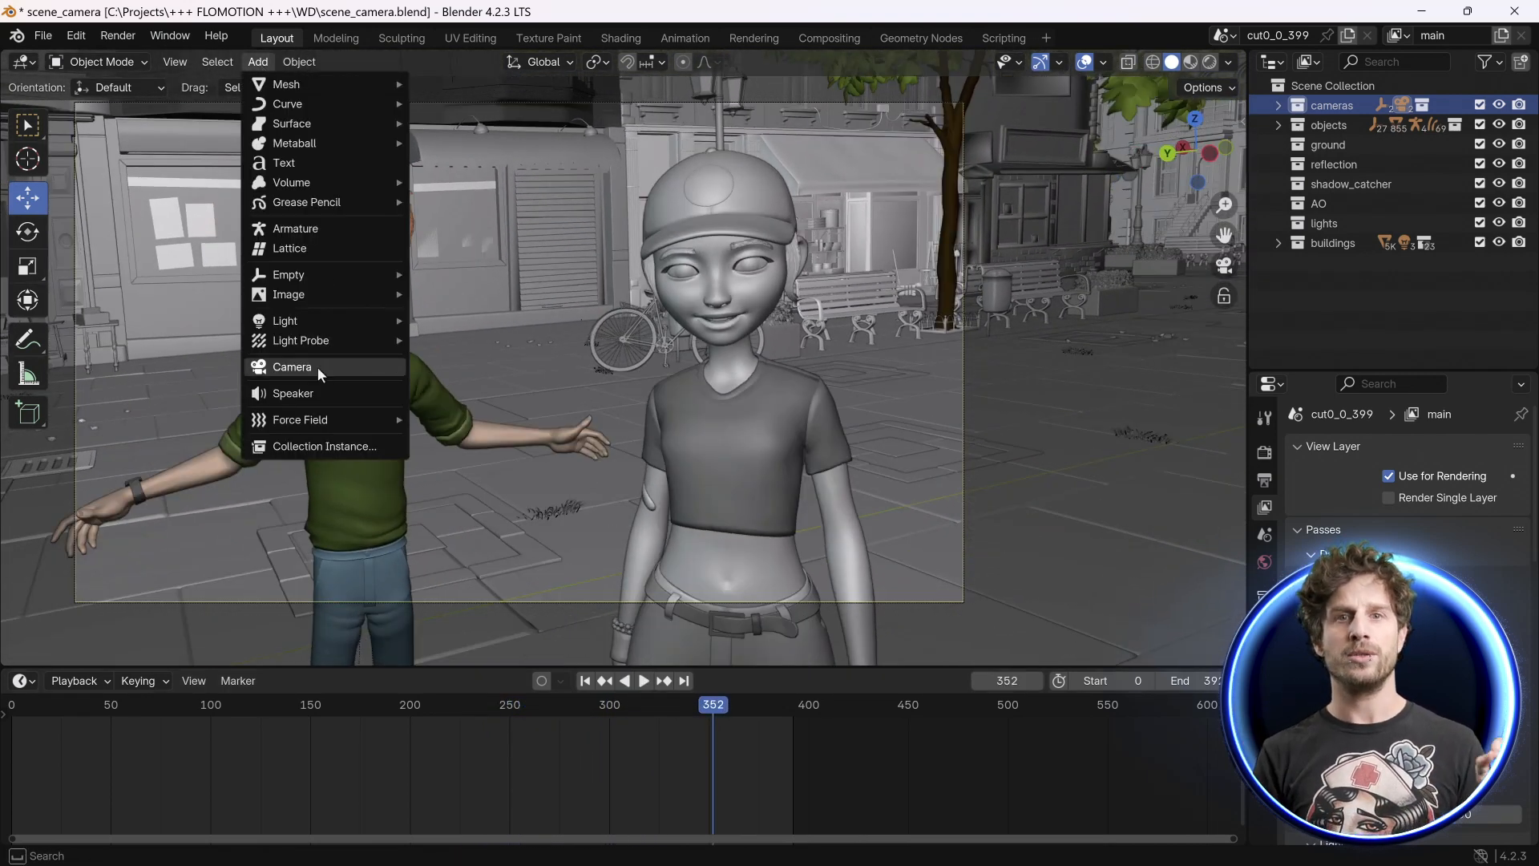
{"action": "mouse_move", "coordinate": [291, 366]}
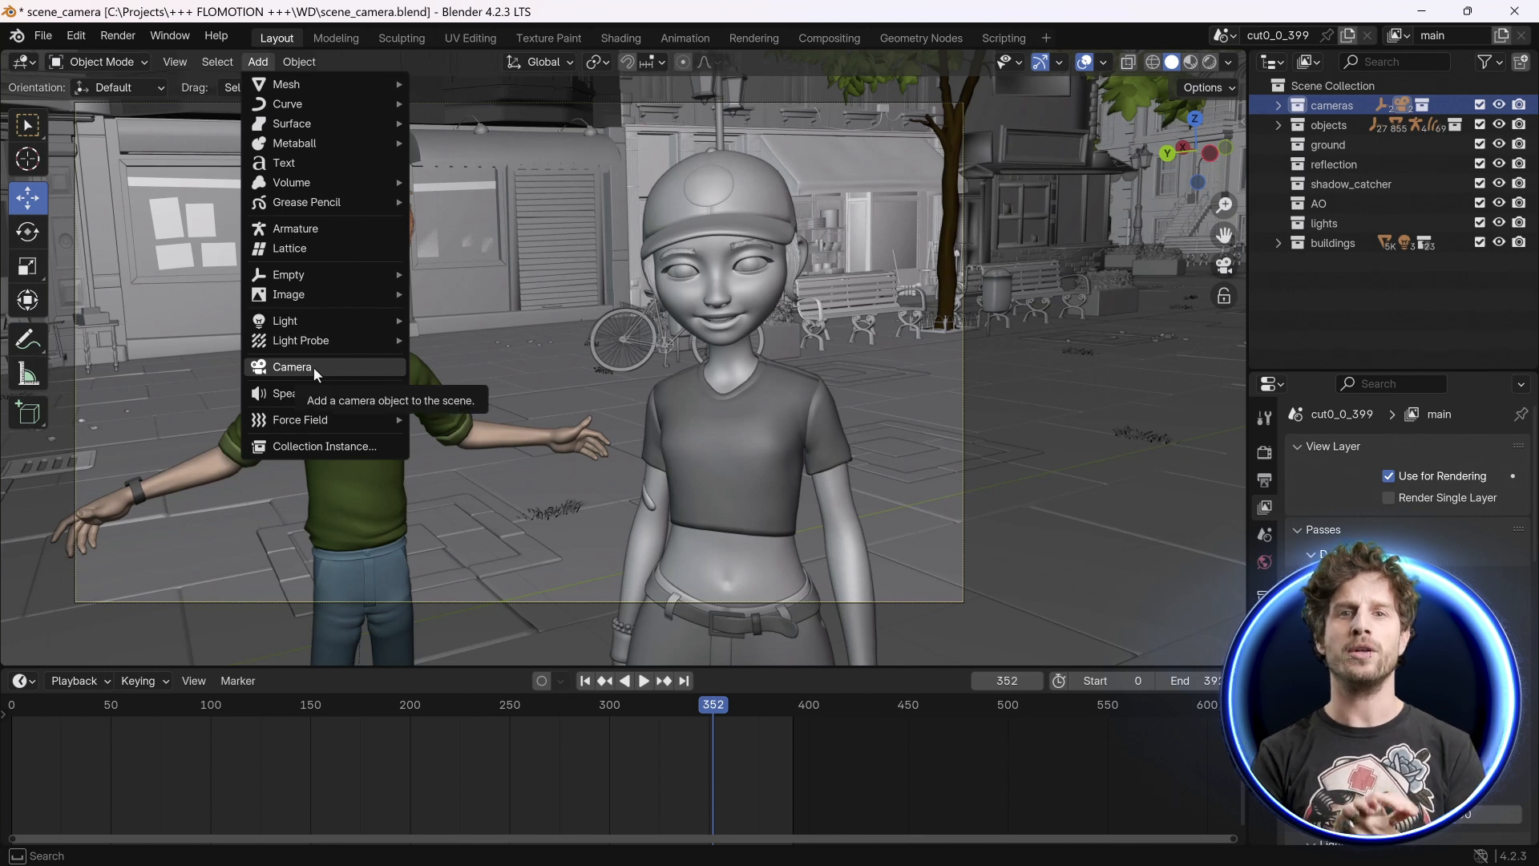
{"action": "left_click", "coordinate": [292, 366]}
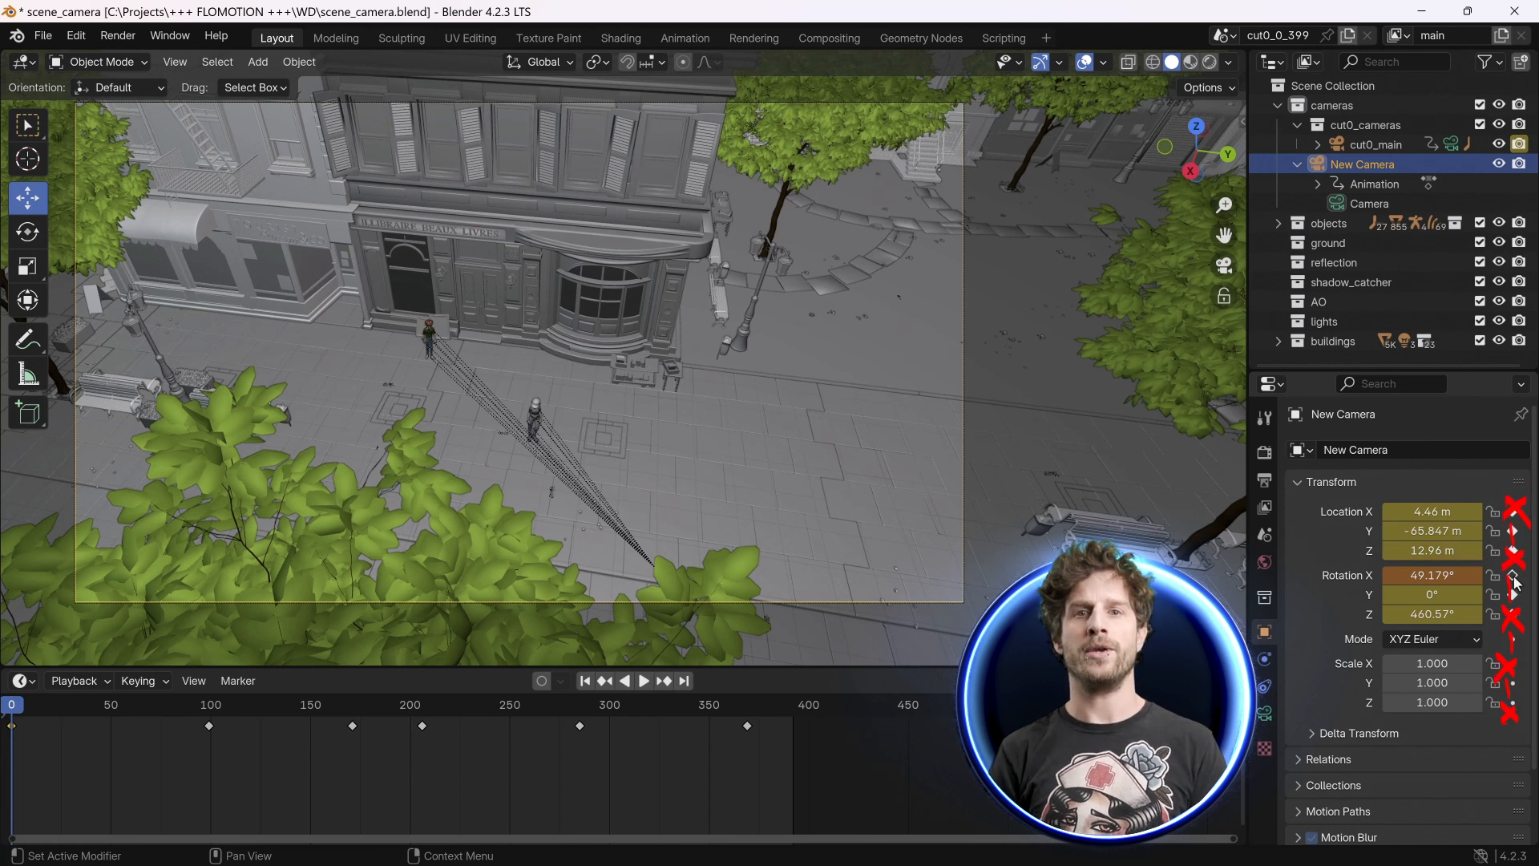
{"action": "left_click", "coordinate": [746, 705]}
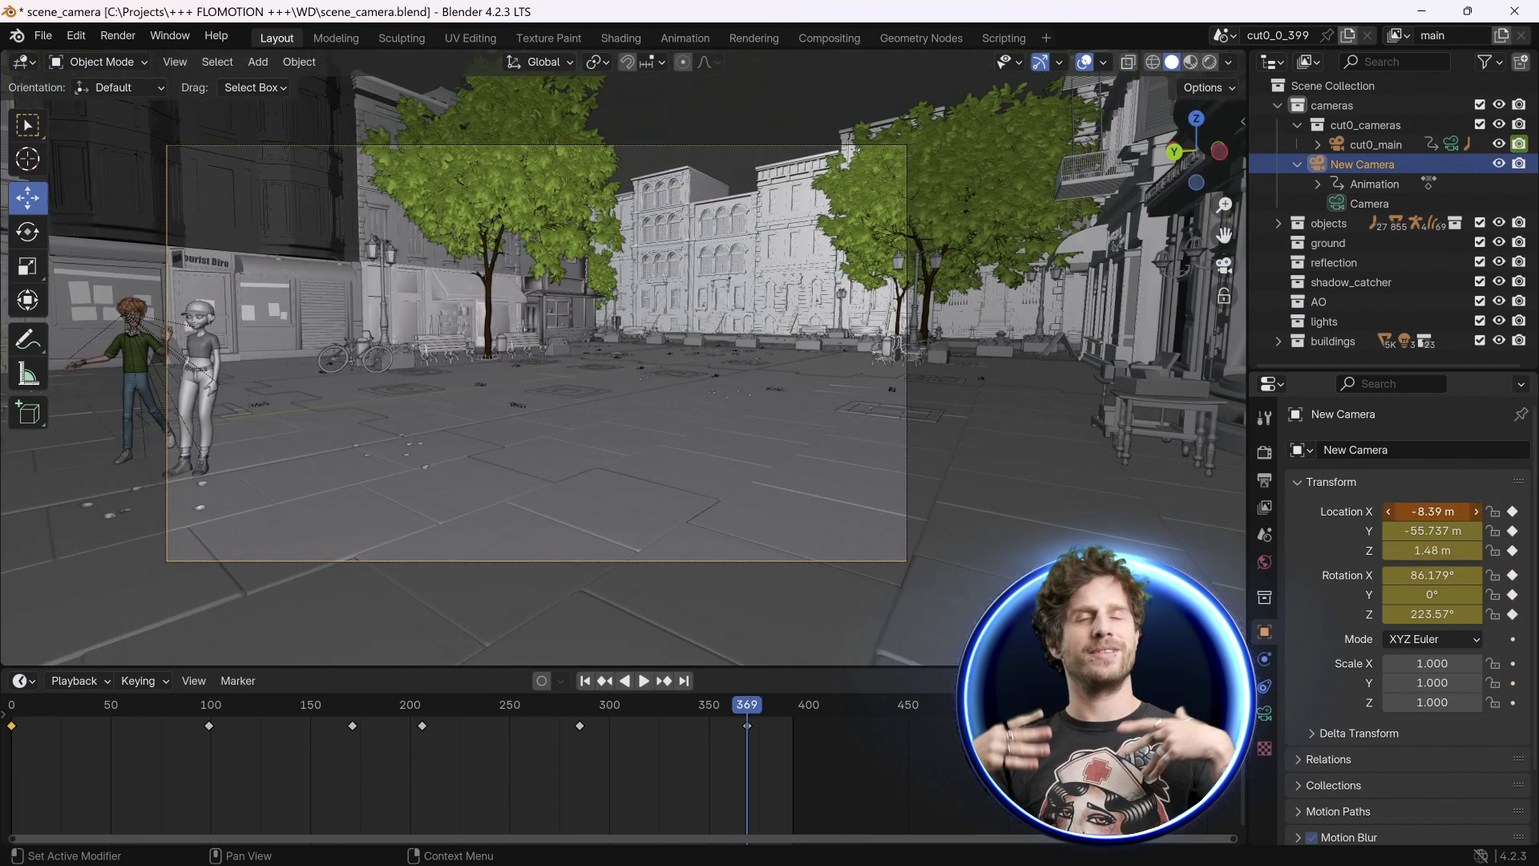